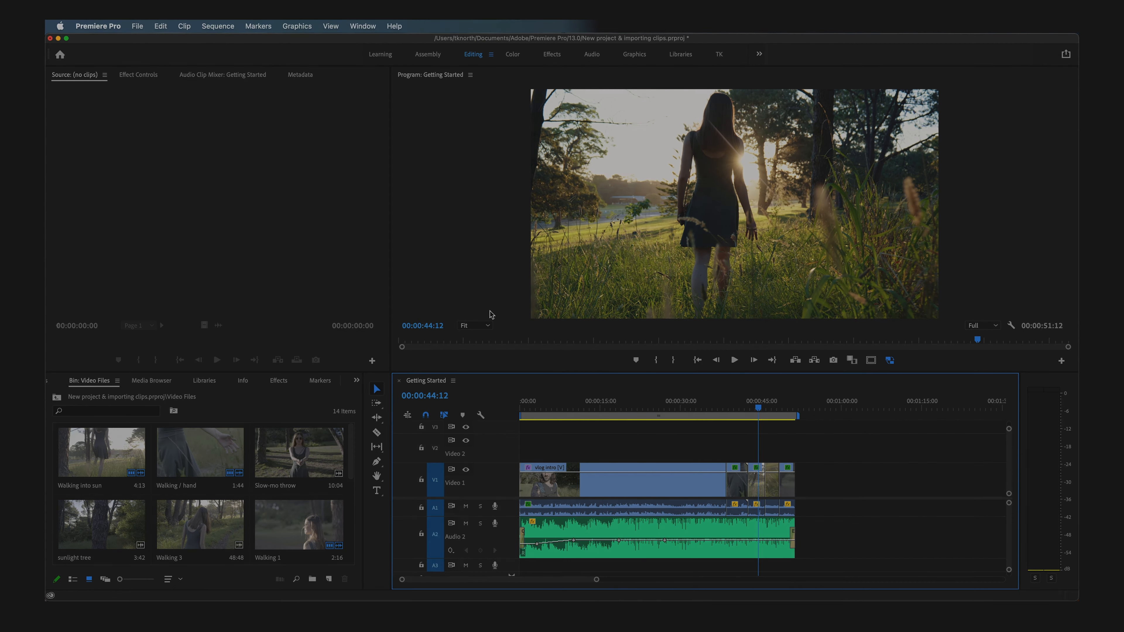
# Save the project and open Export Media for the Getting Started sequence.
pyautogui.press('cmd+s')
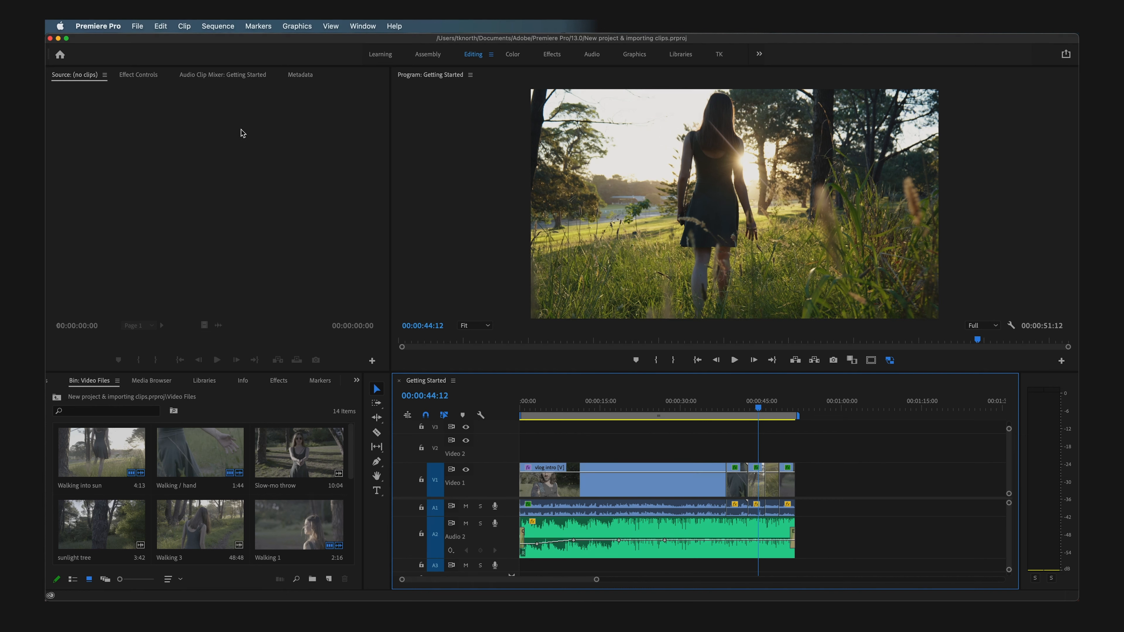
pyautogui.moveTo(257, 167)
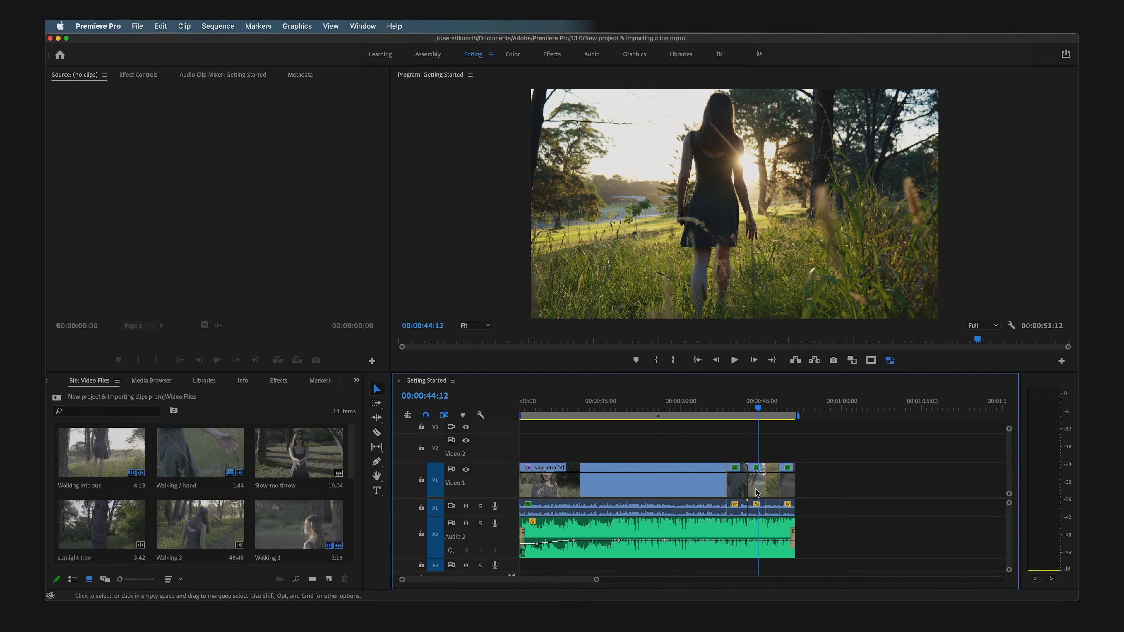
pyautogui.moveTo(756, 492)
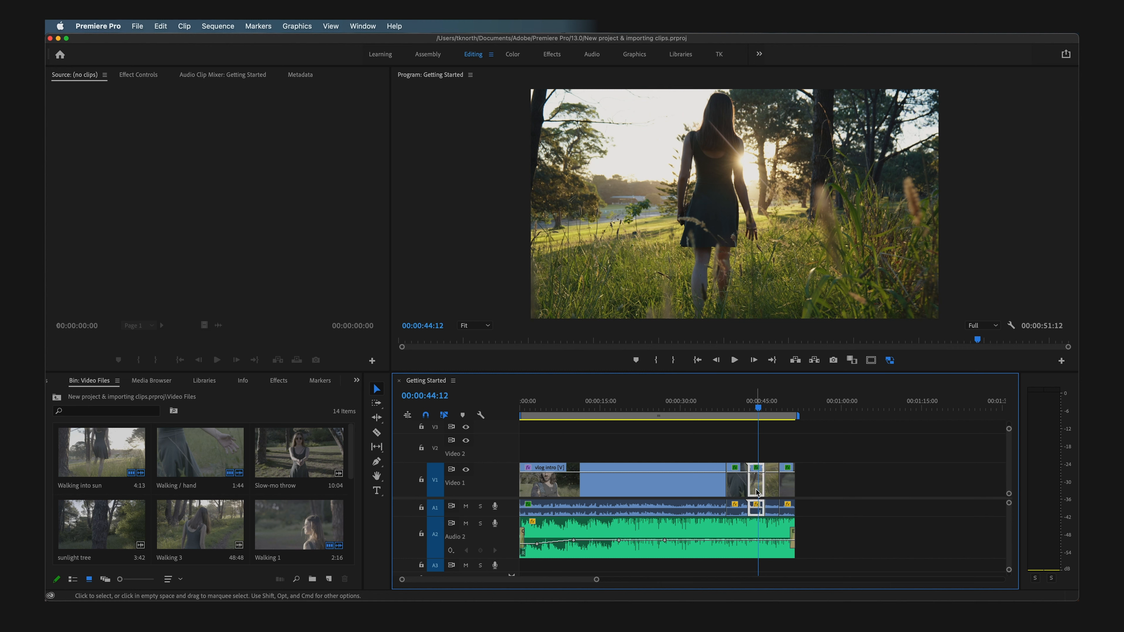
pyautogui.moveTo(806, 498)
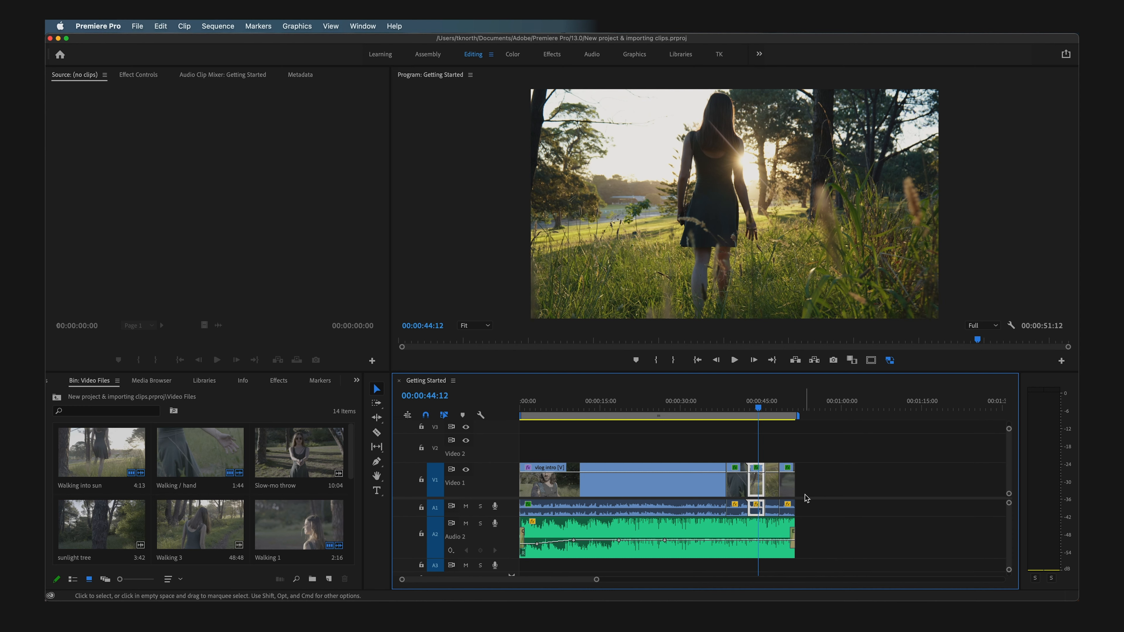
pyautogui.moveTo(822, 491)
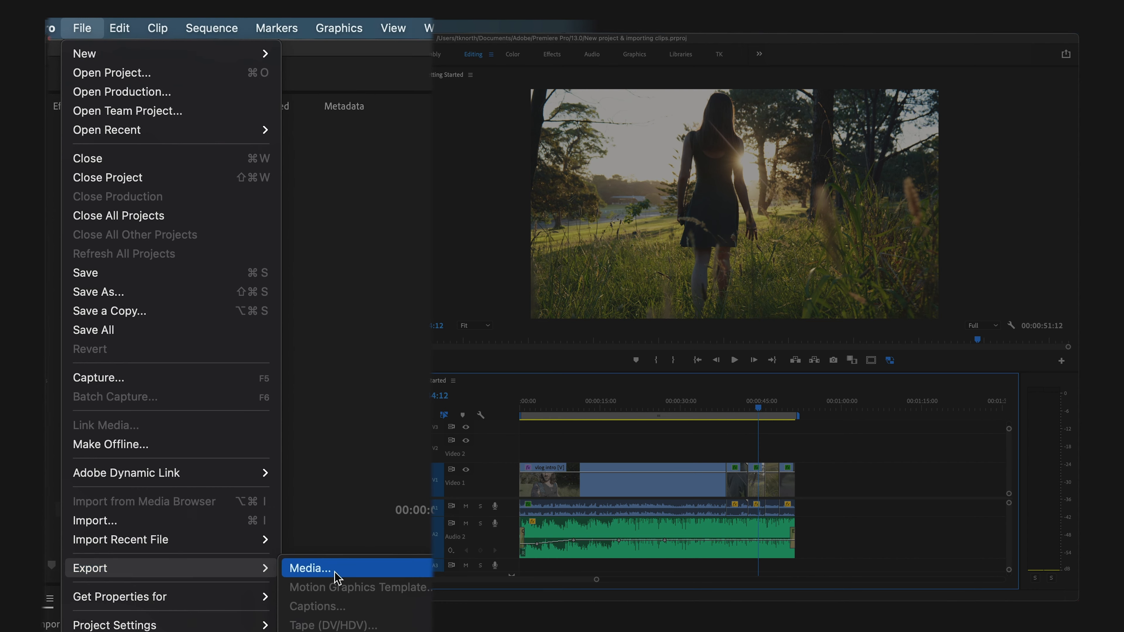
pyautogui.click(309, 568)
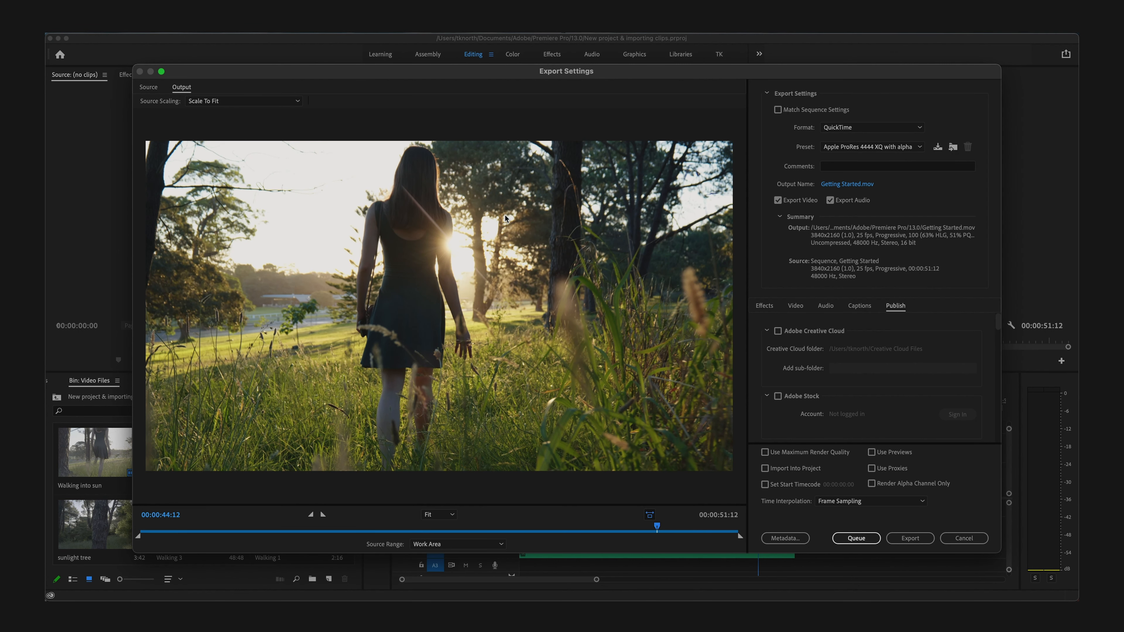
pyautogui.moveTo(900, 132)
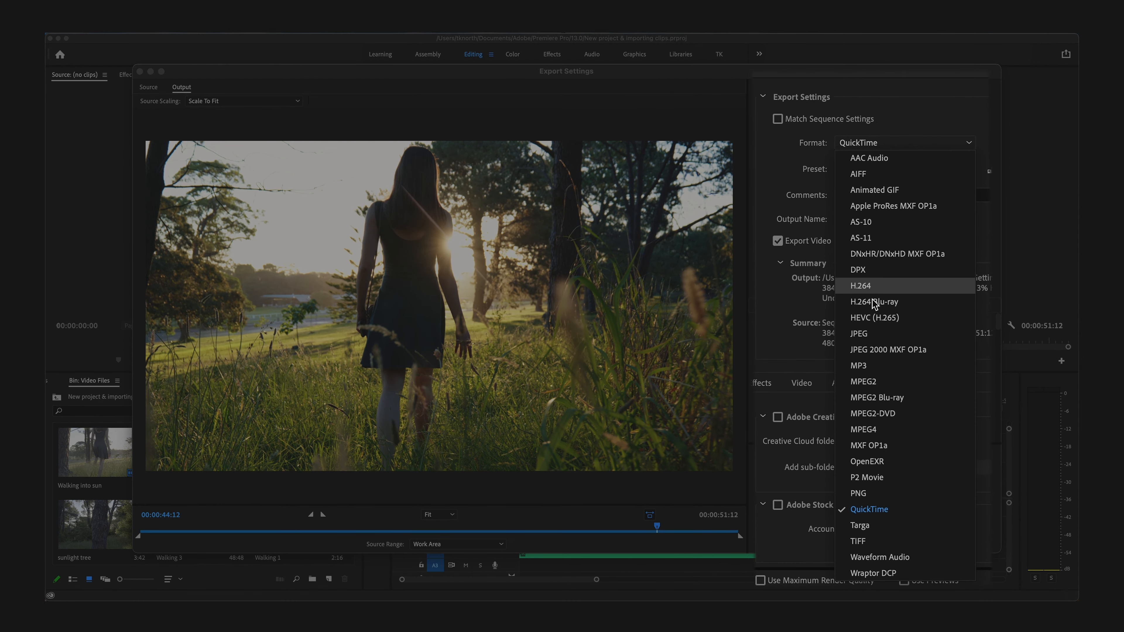
pyautogui.moveTo(901, 296)
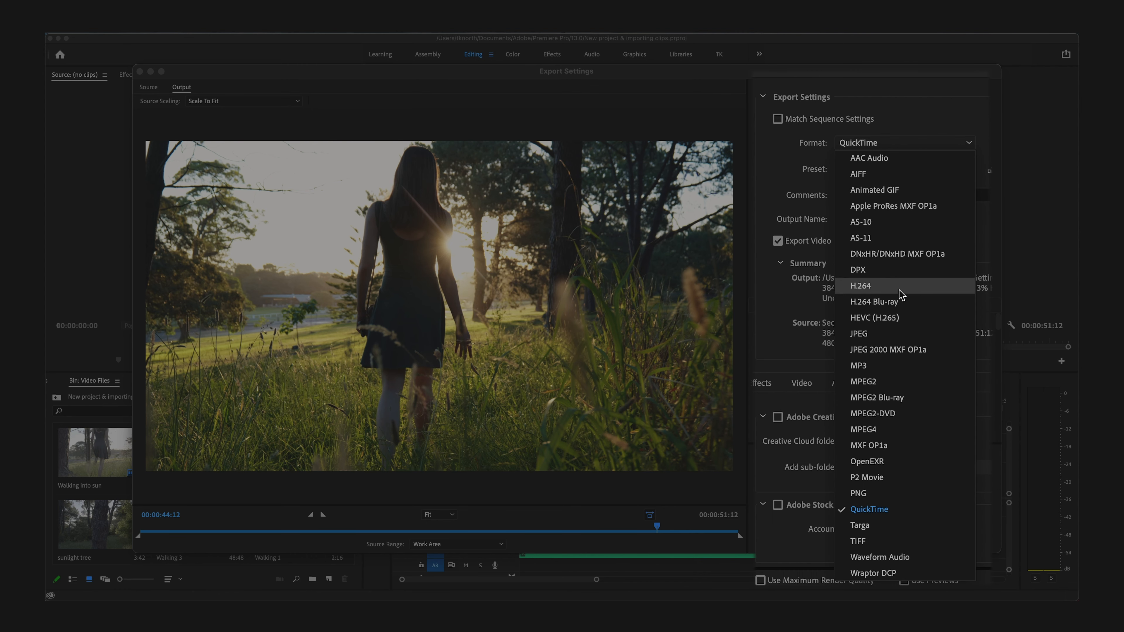
# Set the export format to H.264 and bring up its preset list.
pyautogui.click(861, 285)
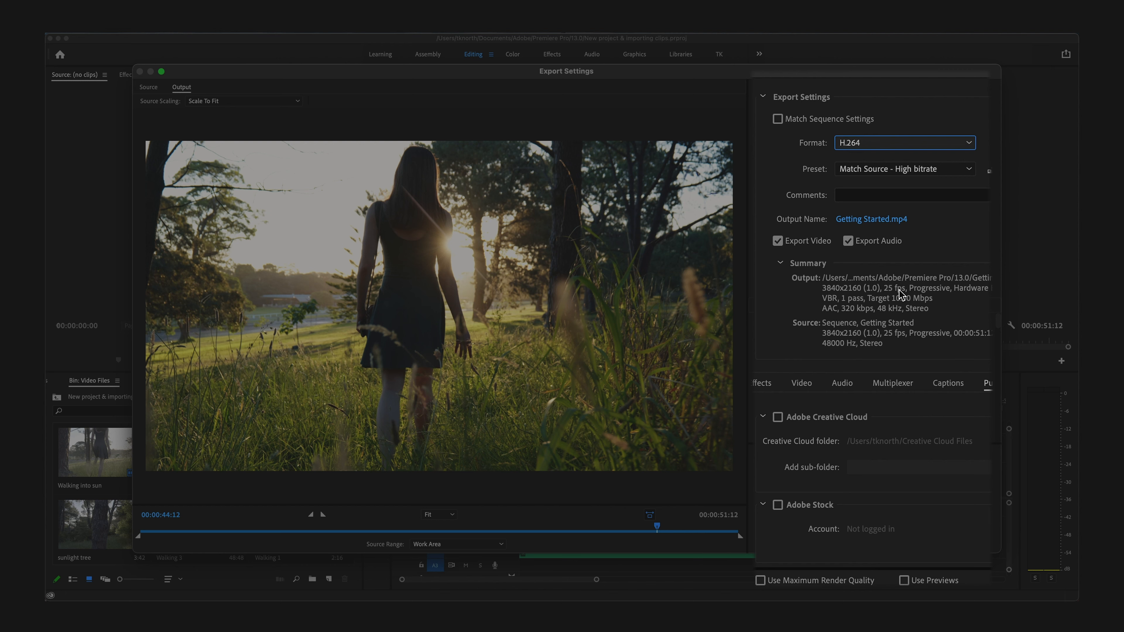
pyautogui.moveTo(897, 274)
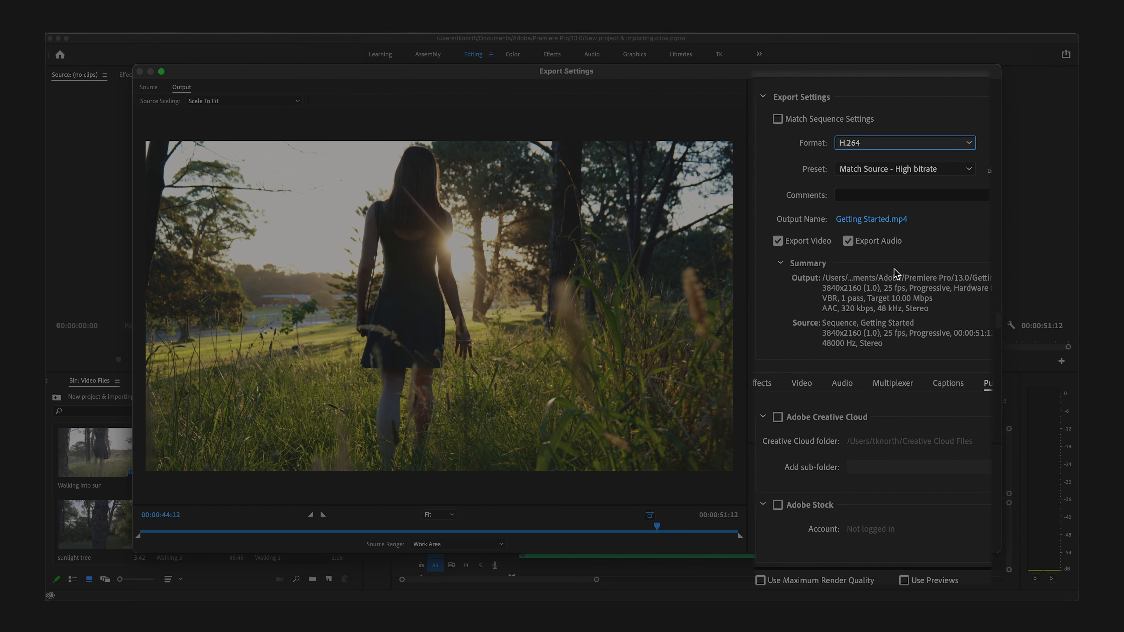
pyautogui.click(904, 169)
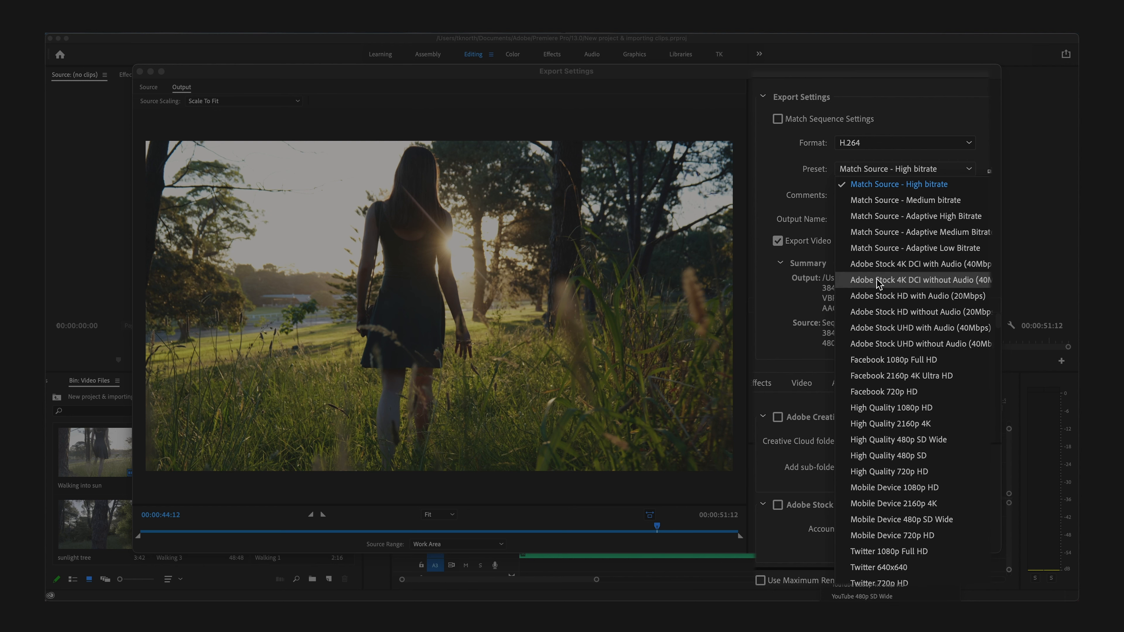
pyautogui.moveTo(860, 184)
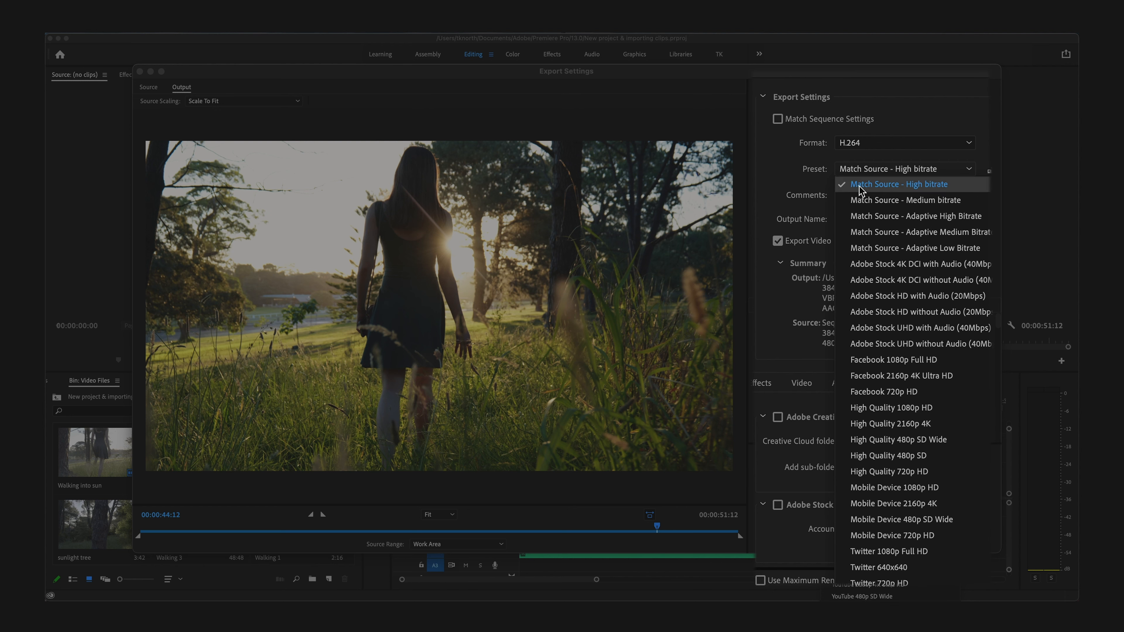
pyautogui.moveTo(858, 192)
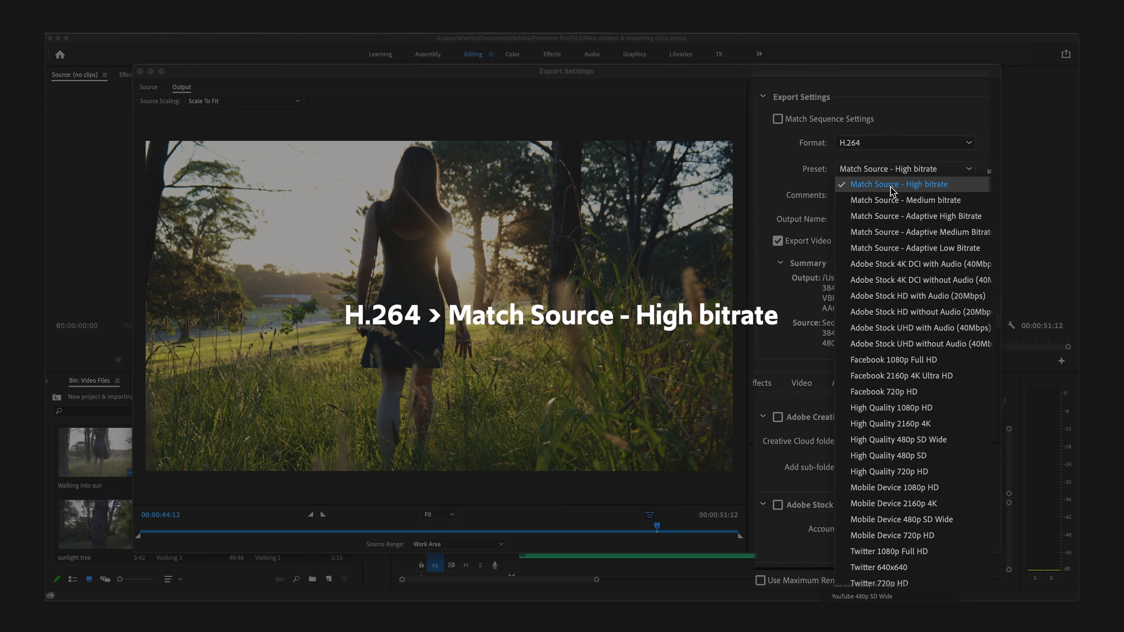
# Review the H.264 presets and keep Match Source - High bitrate.
pyautogui.scroll(-3)
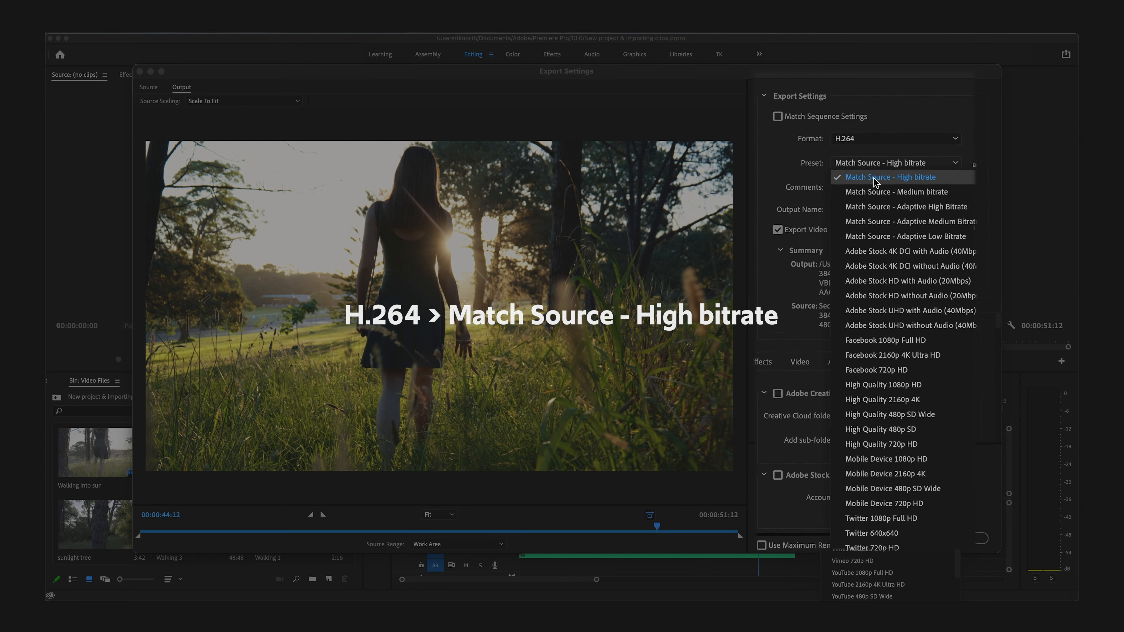
pyautogui.click(888, 177)
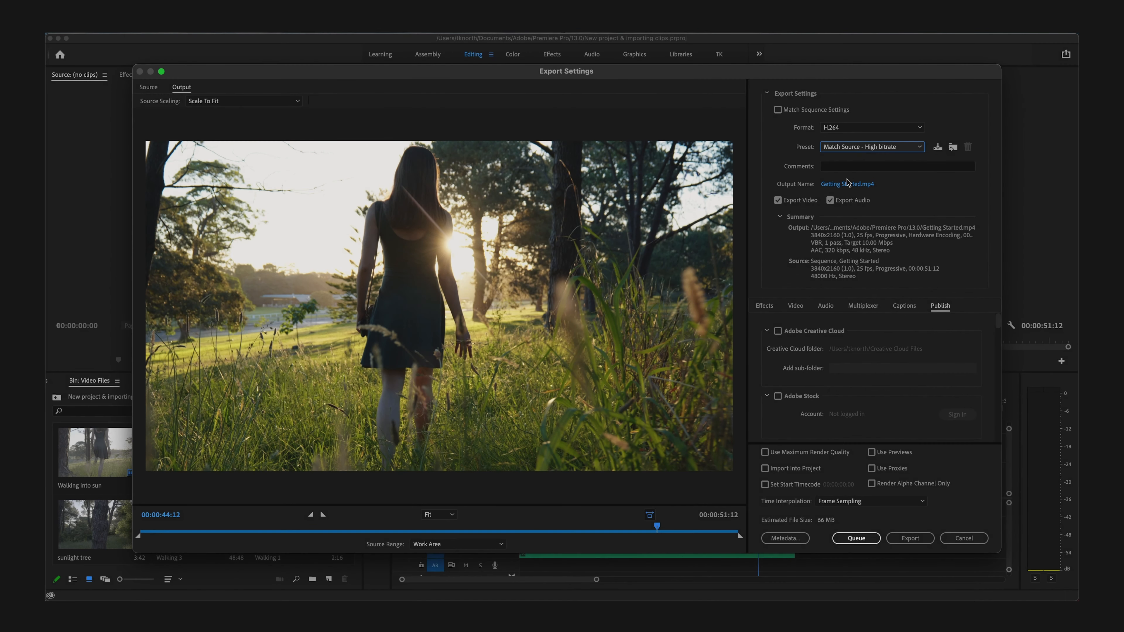
# Show the Basic Video Settings with width, height and frame rate matched to source.
pyautogui.click(795, 305)
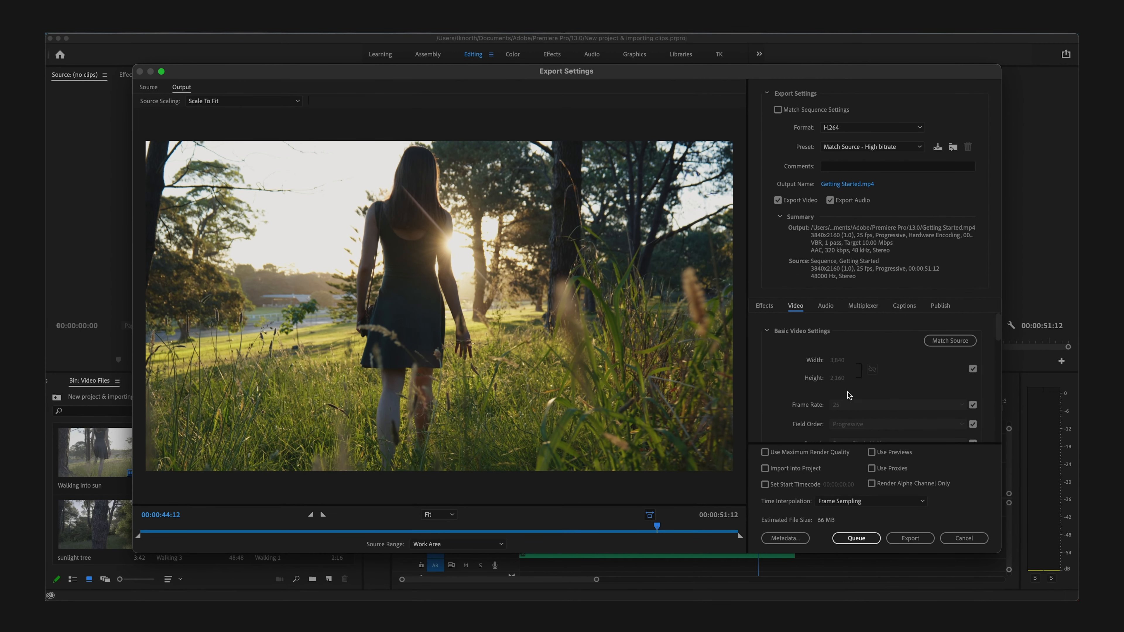
pyautogui.scroll(-3)
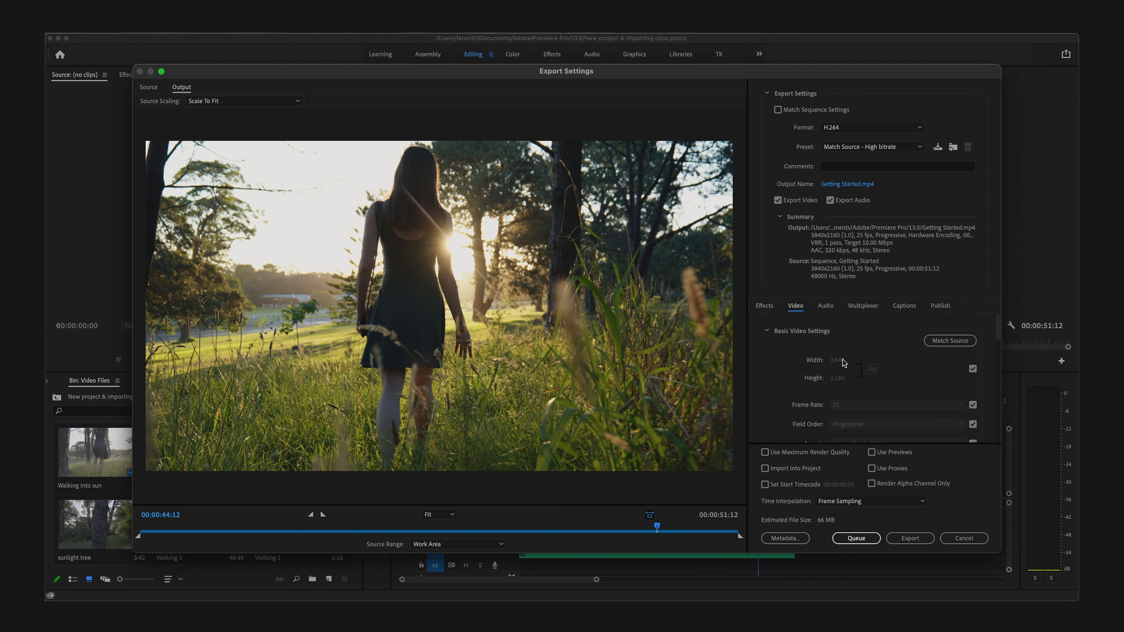
pyautogui.moveTo(810, 268)
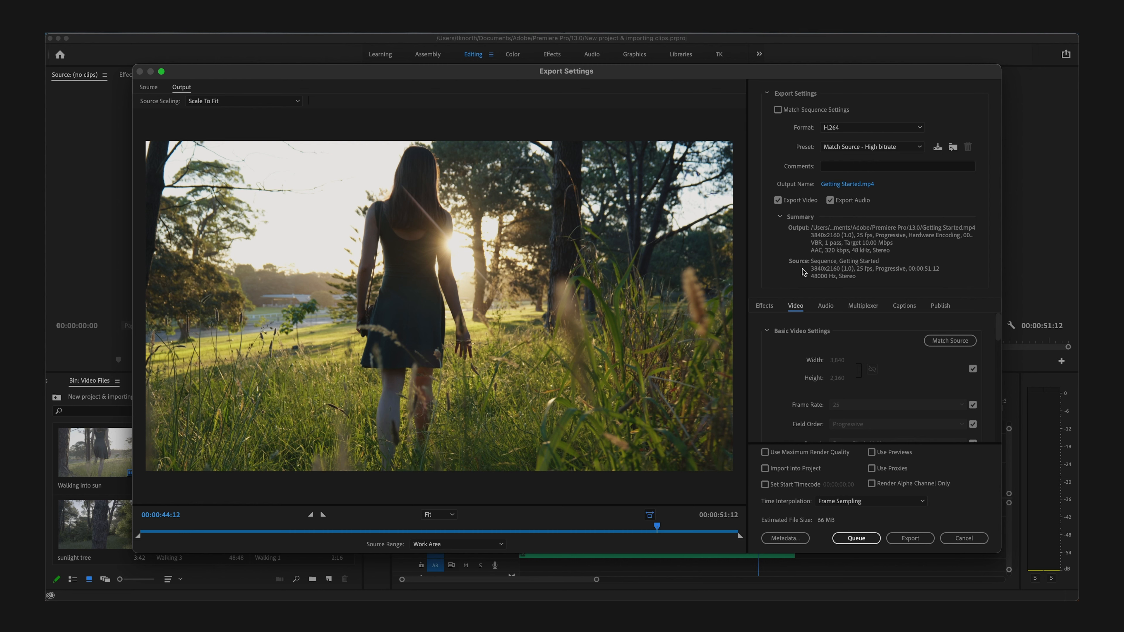
pyautogui.moveTo(852, 388)
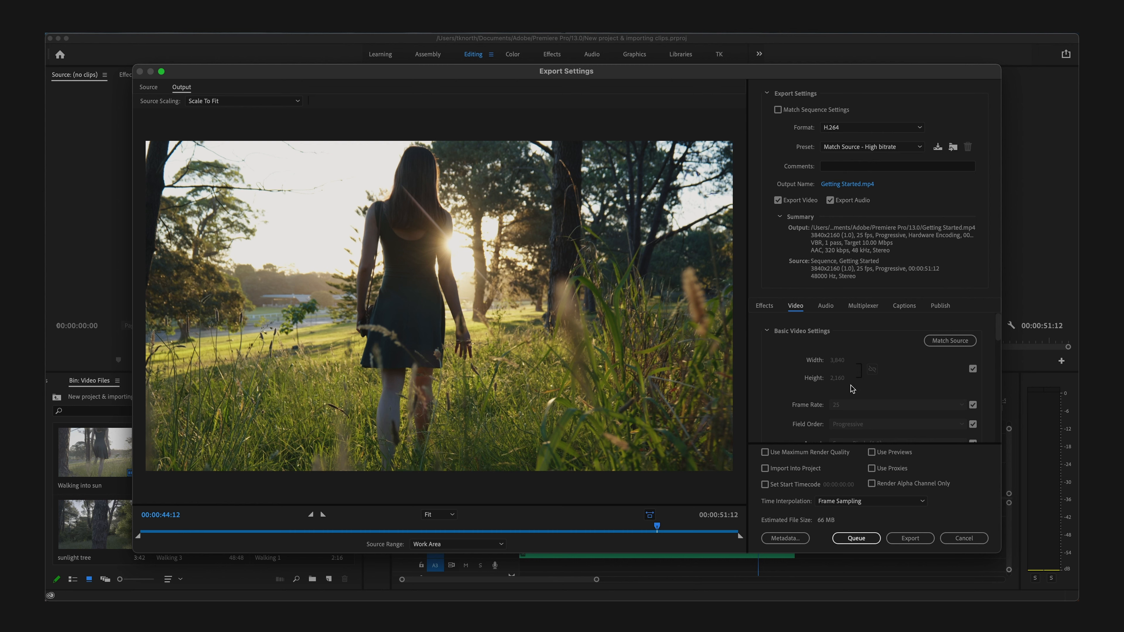
pyautogui.moveTo(842, 356)
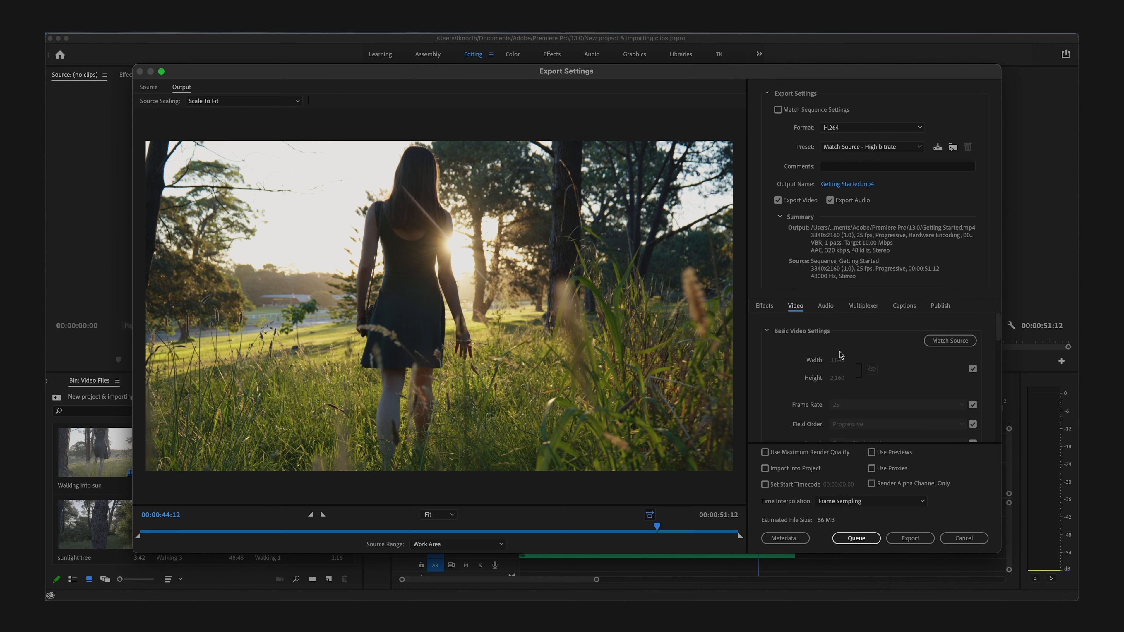
pyautogui.moveTo(846, 380)
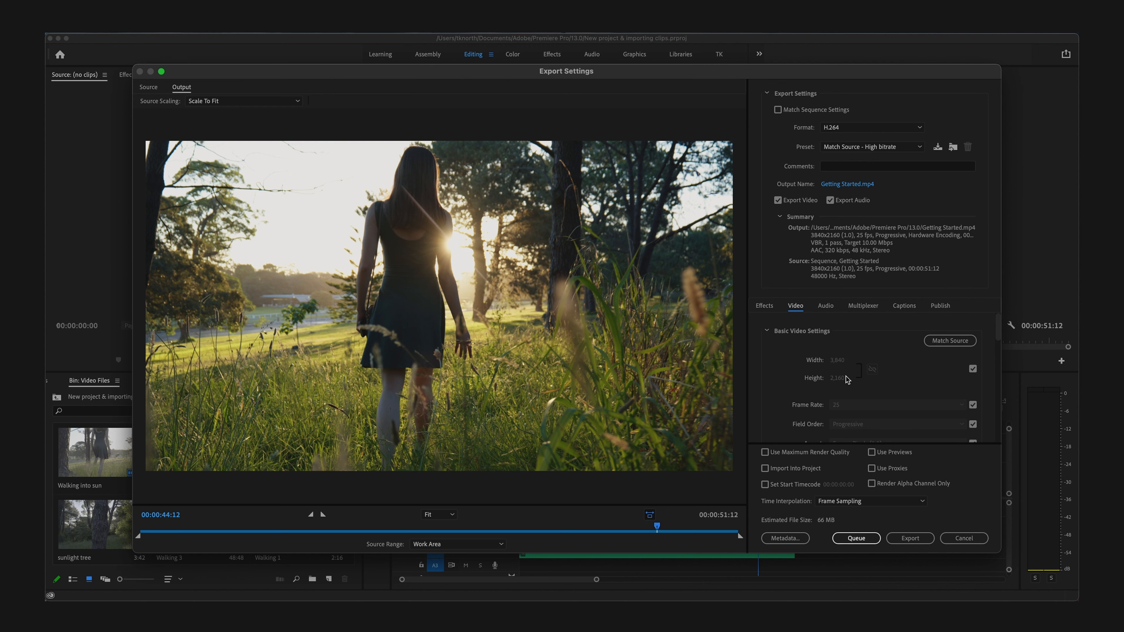
pyautogui.moveTo(821, 405)
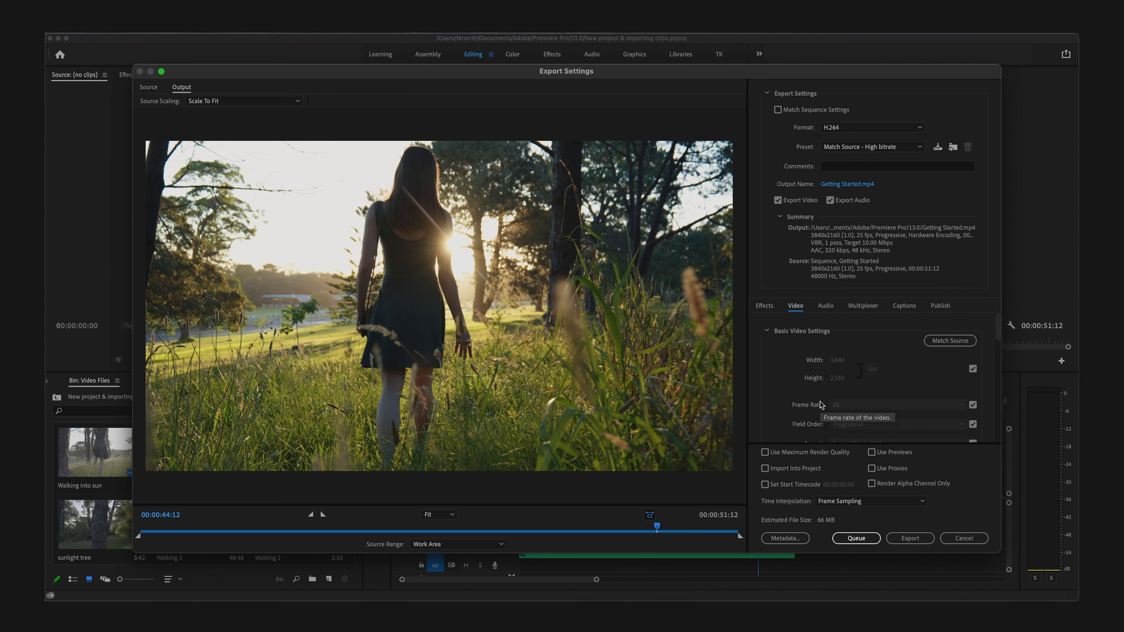
pyautogui.moveTo(869, 184)
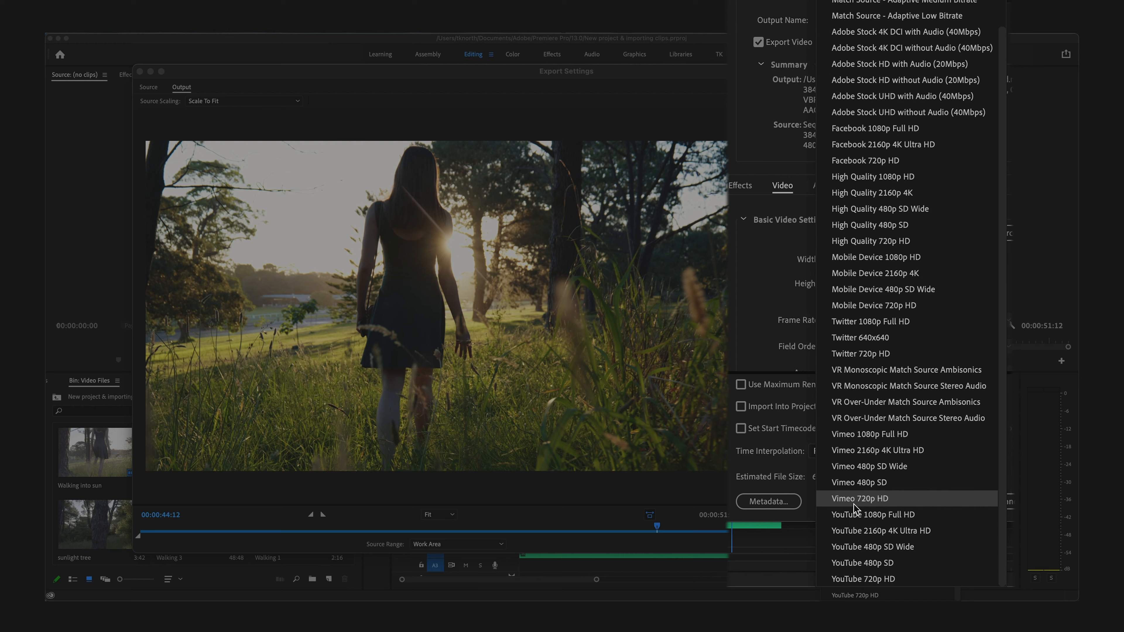
pyautogui.moveTo(872, 546)
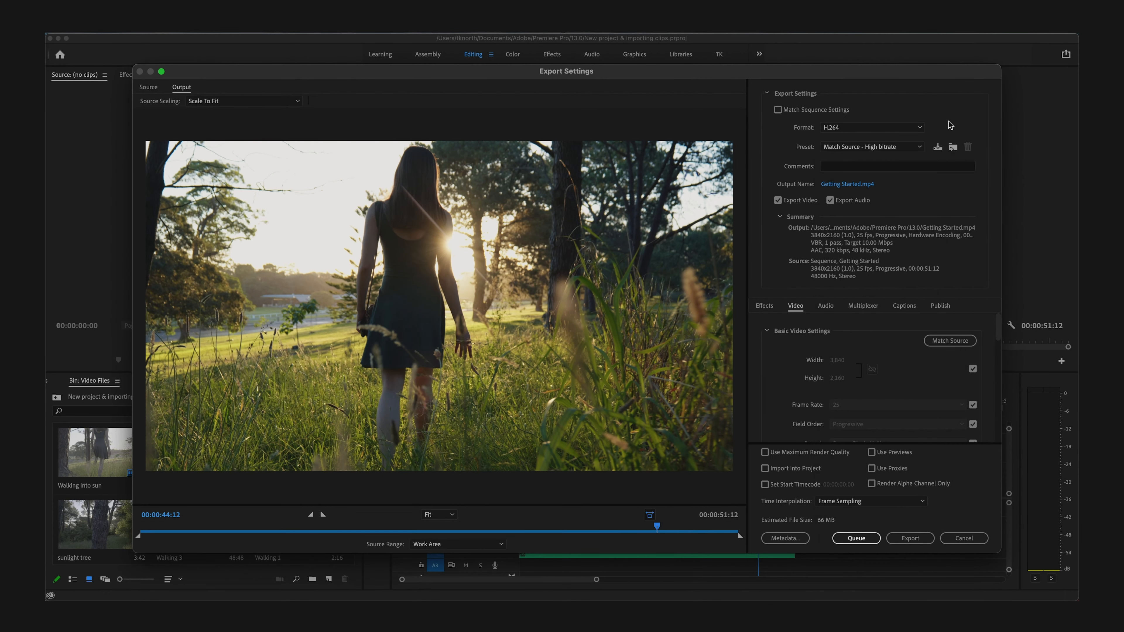
pyautogui.moveTo(826, 220)
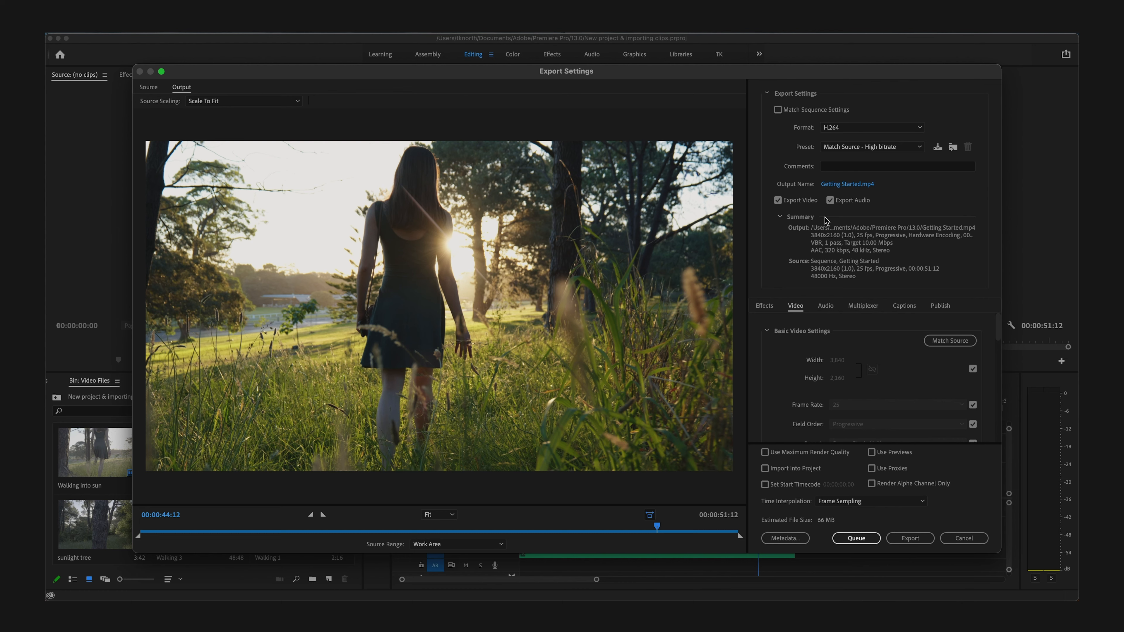
pyautogui.moveTo(794, 189)
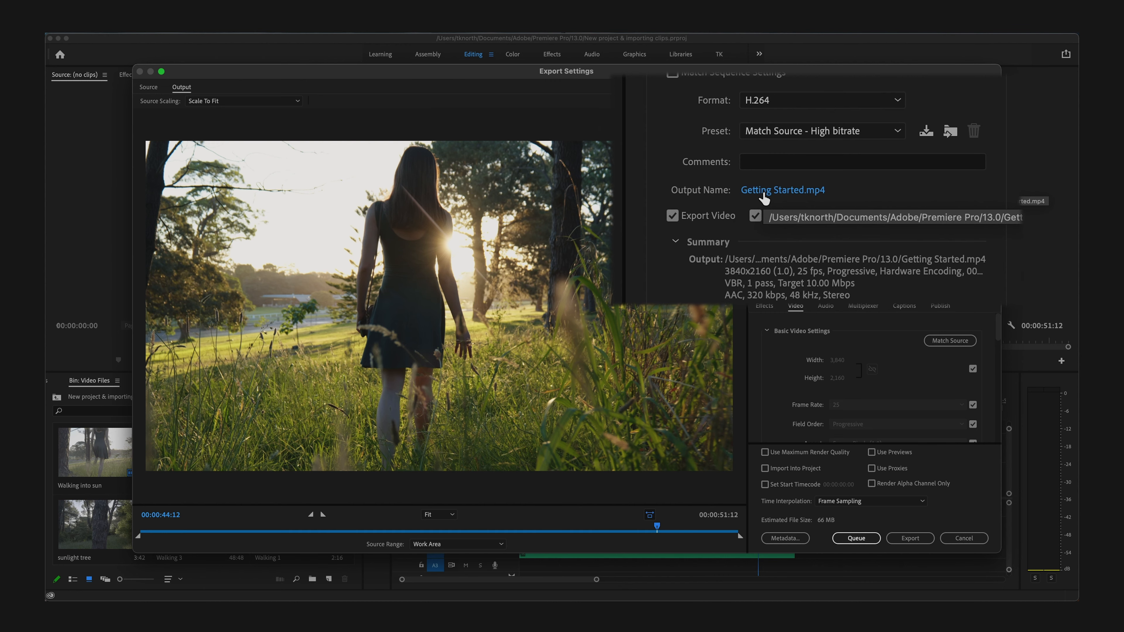
# Set the output file to Getting Started.mp4 on the Desktop.
pyautogui.click(782, 190)
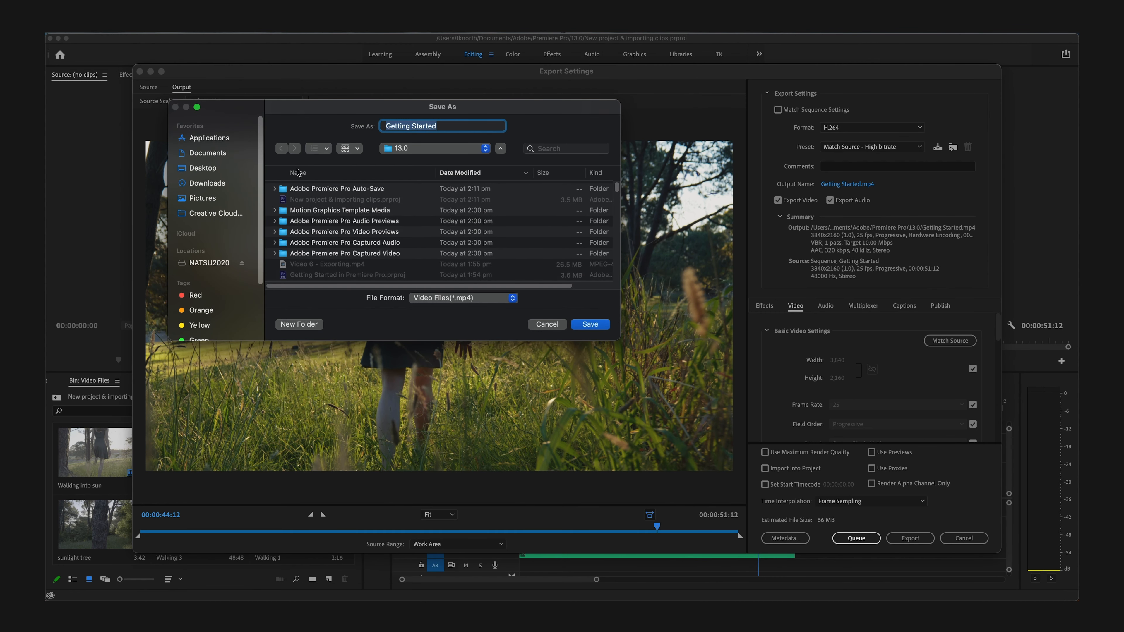
pyautogui.click(202, 168)
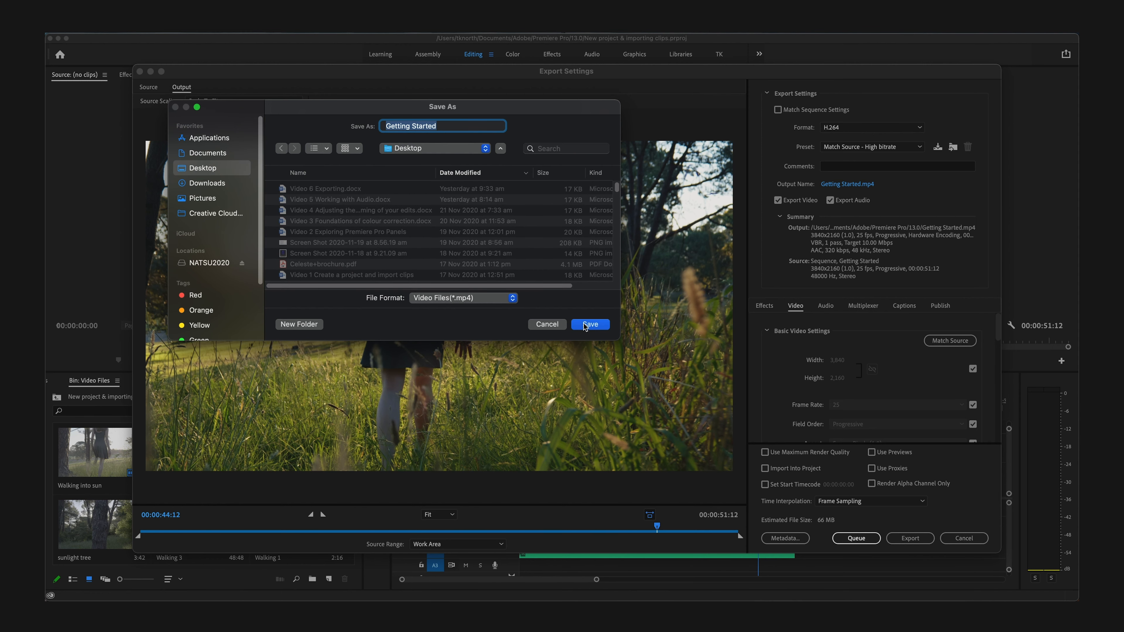
pyautogui.click(590, 324)
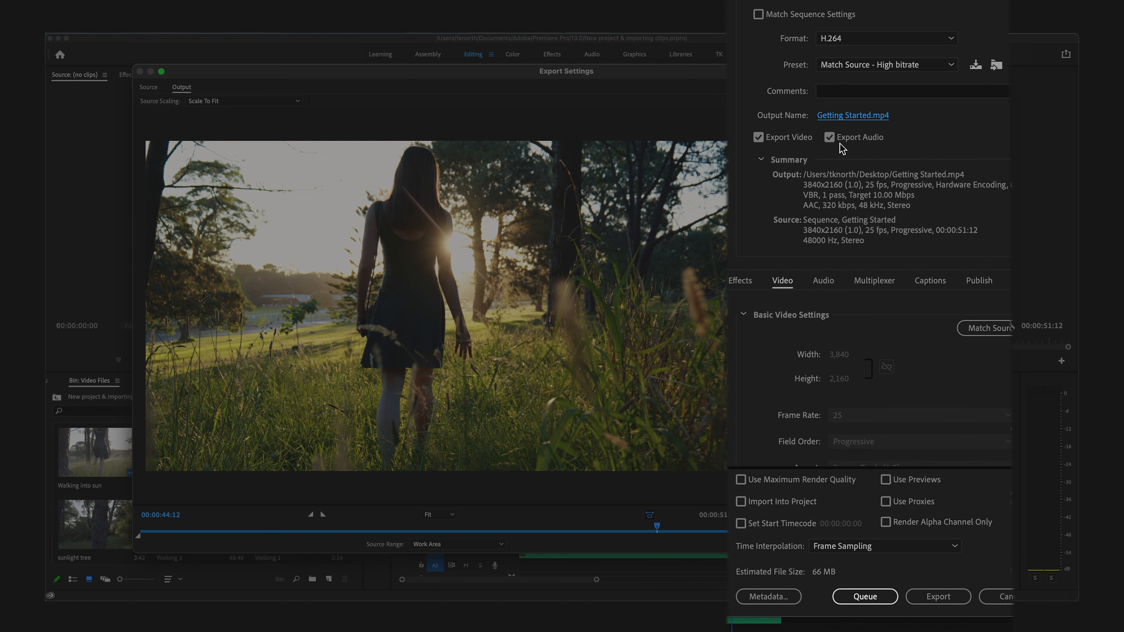
# Toggle Export Audio and Export Video off and back on, leaving both included.
pyautogui.click(829, 137)
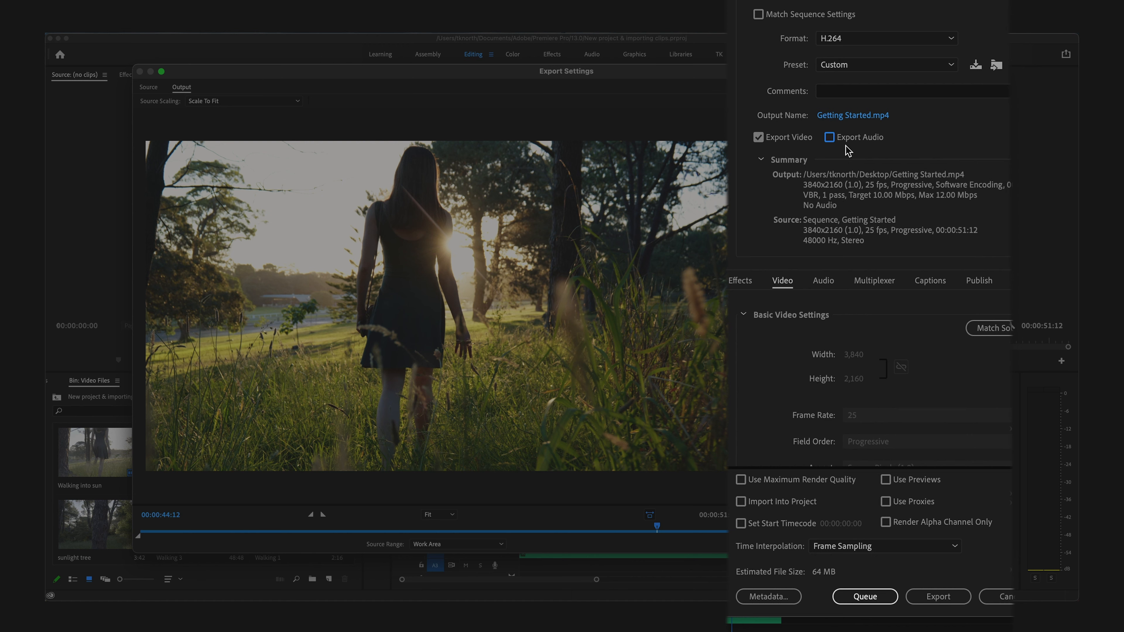
pyautogui.moveTo(846, 143)
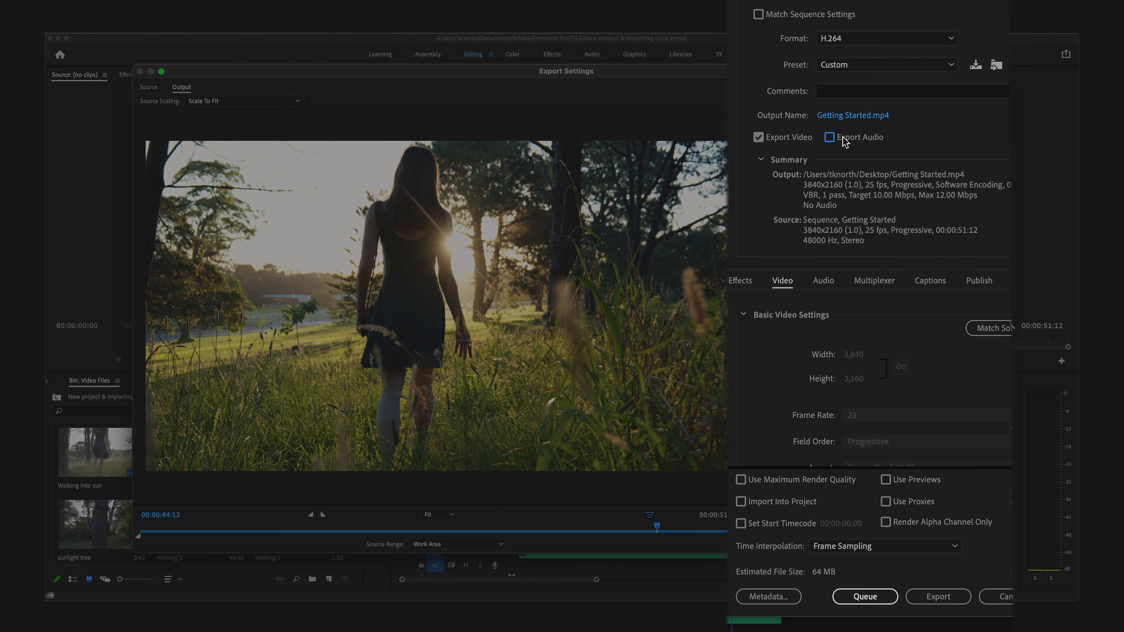
pyautogui.click(829, 137)
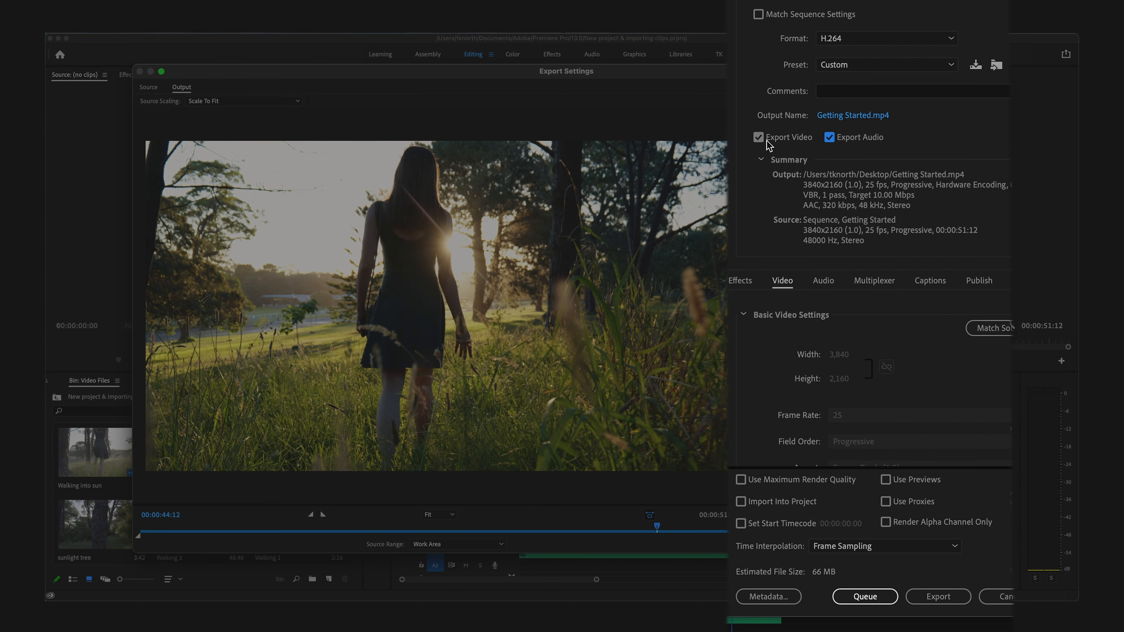
pyautogui.click(758, 137)
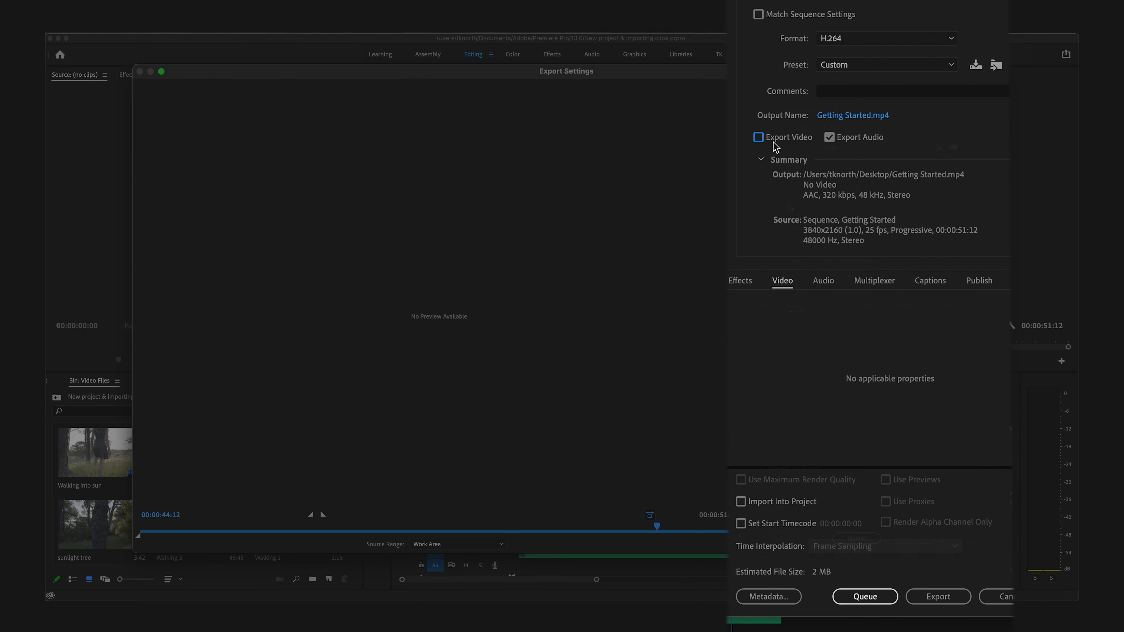
pyautogui.click(758, 137)
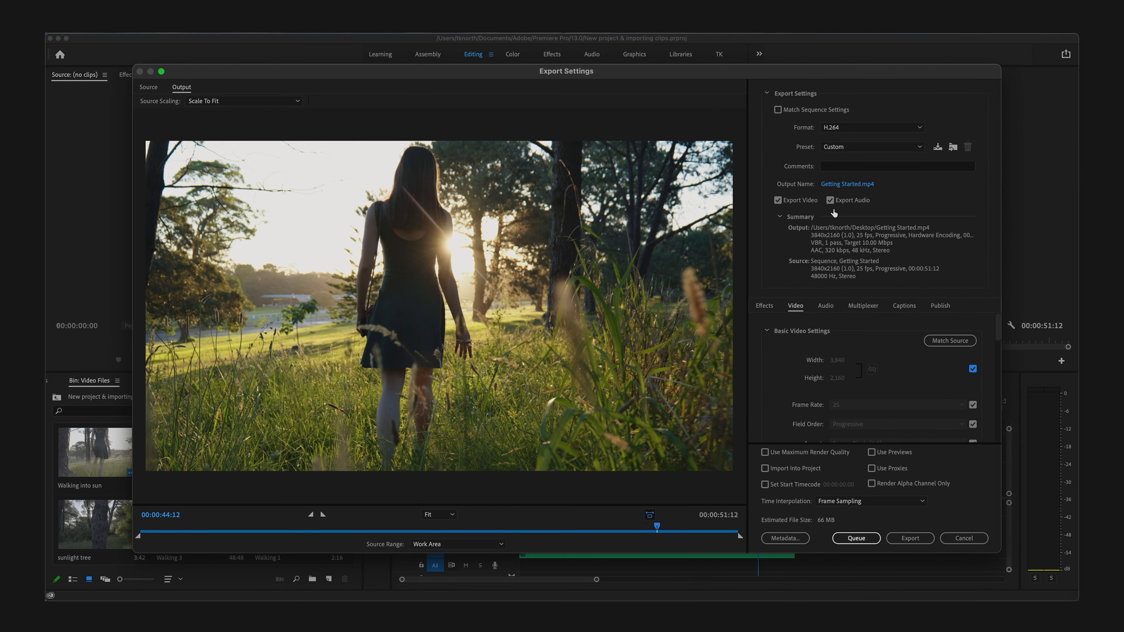
pyautogui.moveTo(803, 291)
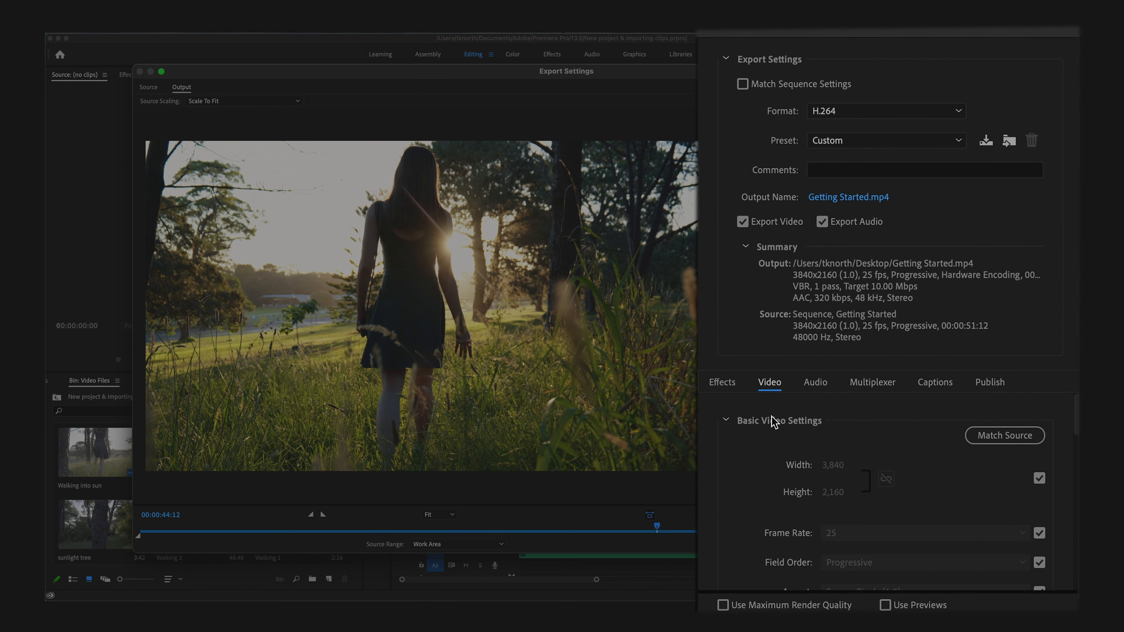
# Unlink width/height and frame rate from source, trying a custom width of 3826.
pyautogui.click(1038, 478)
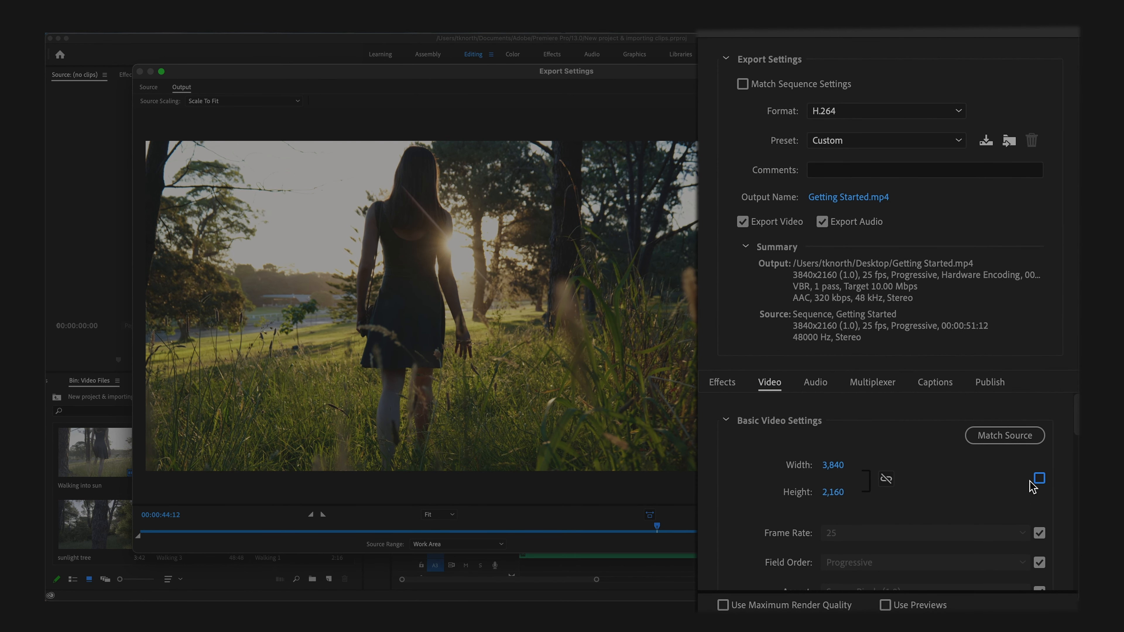
pyautogui.moveTo(840, 472)
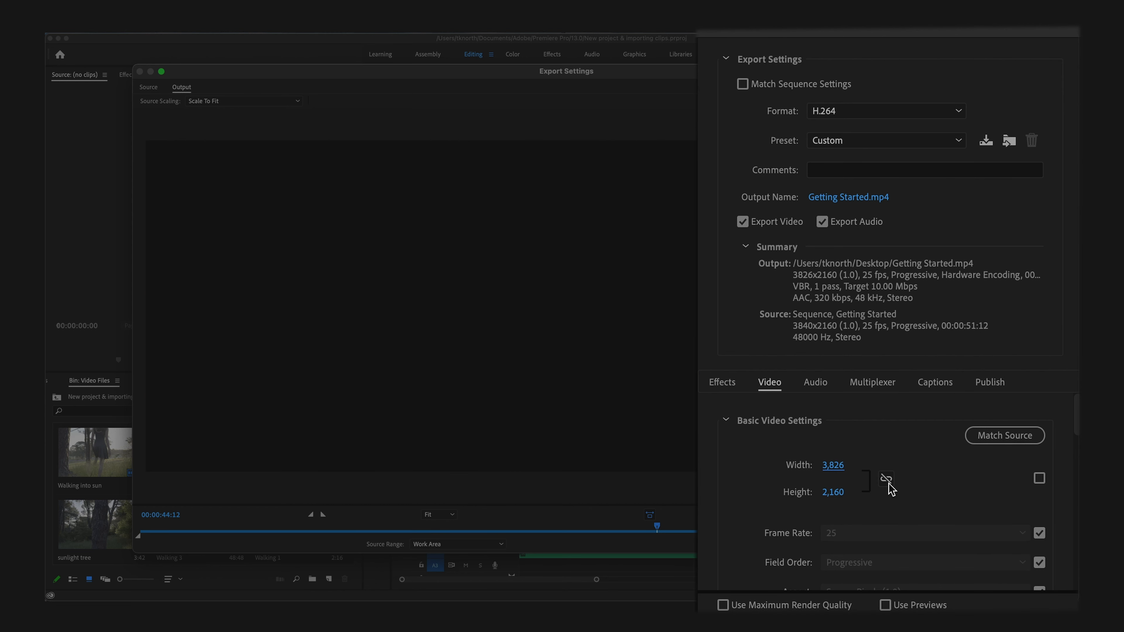
pyautogui.click(885, 478)
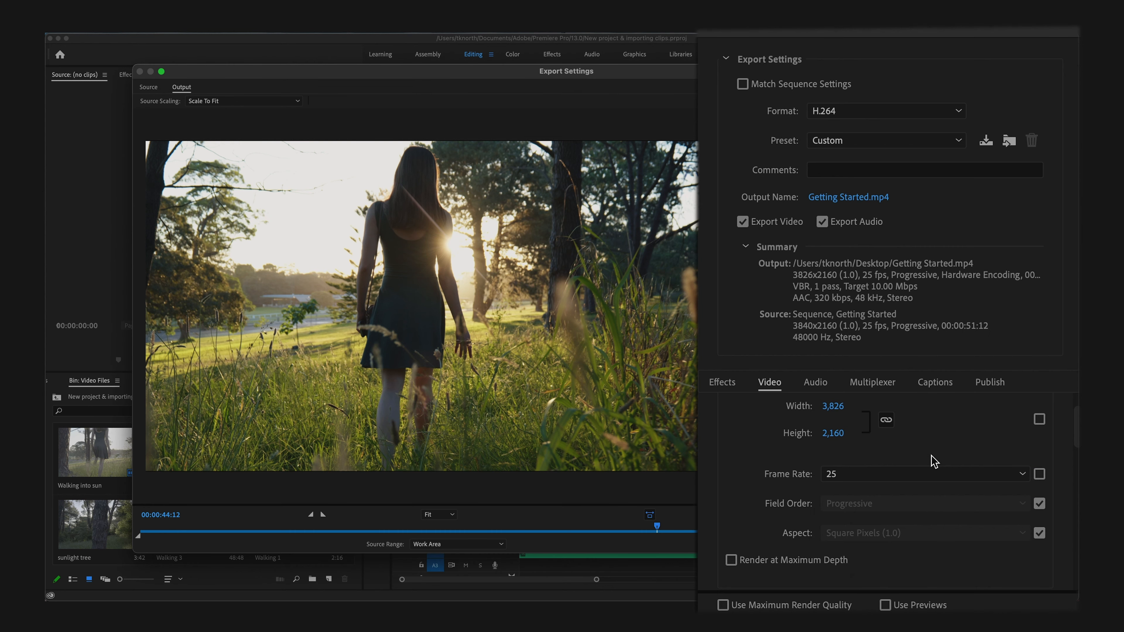
pyautogui.click(722, 381)
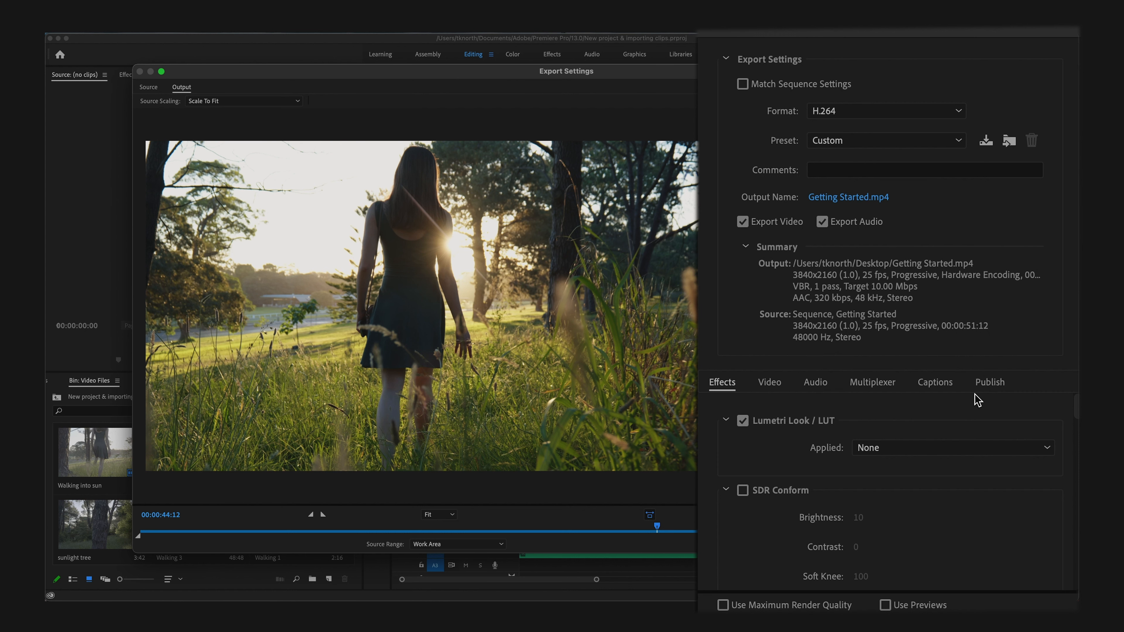
# Review the Publish options for Creative Cloud, Adobe Stock, Behance and YouTube.
pyautogui.click(990, 382)
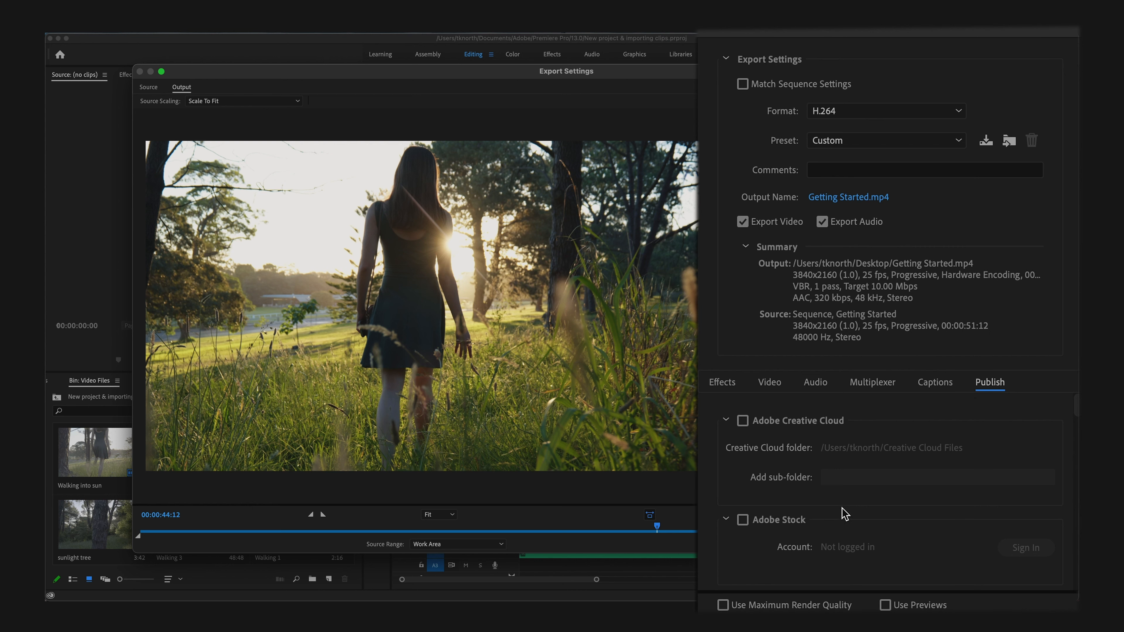
pyautogui.scroll(-3)
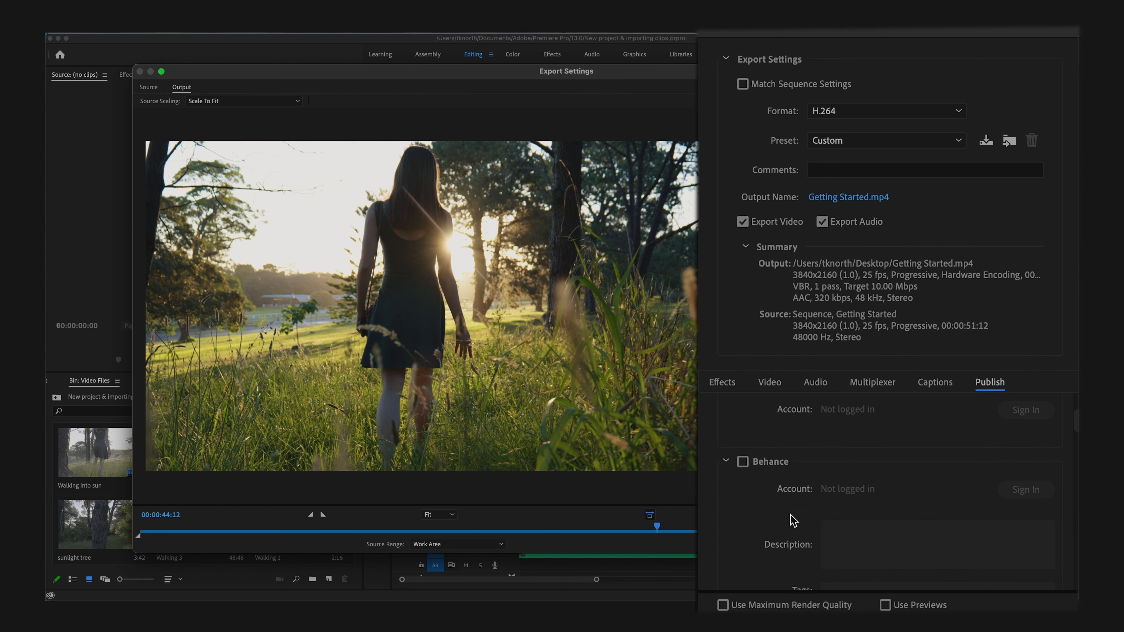
pyautogui.scroll(-3)
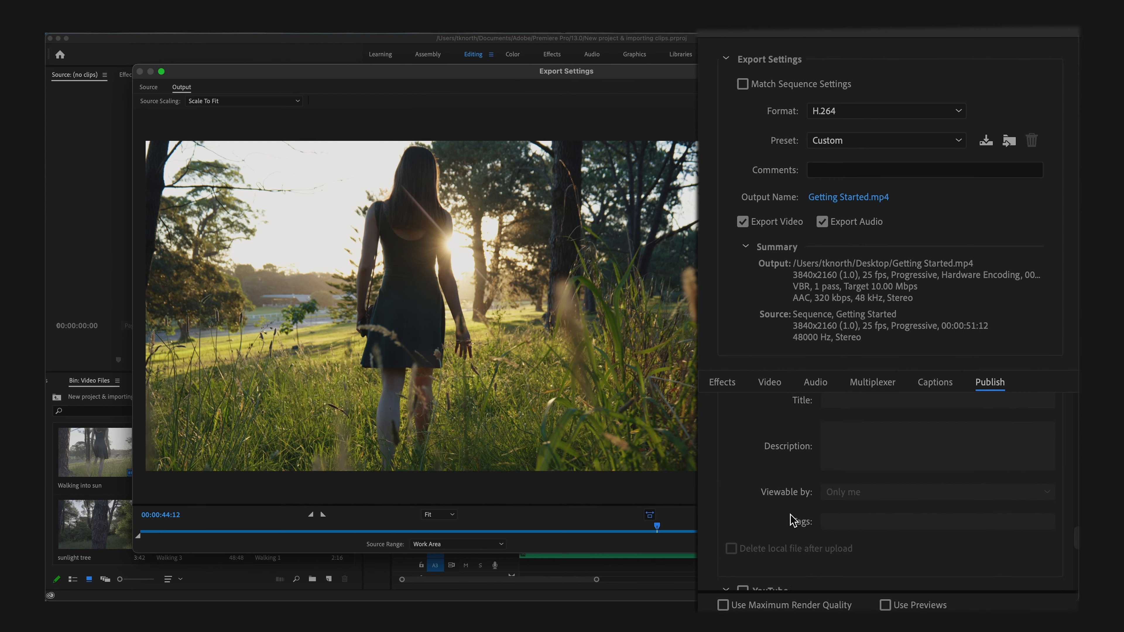
pyautogui.scroll(-3)
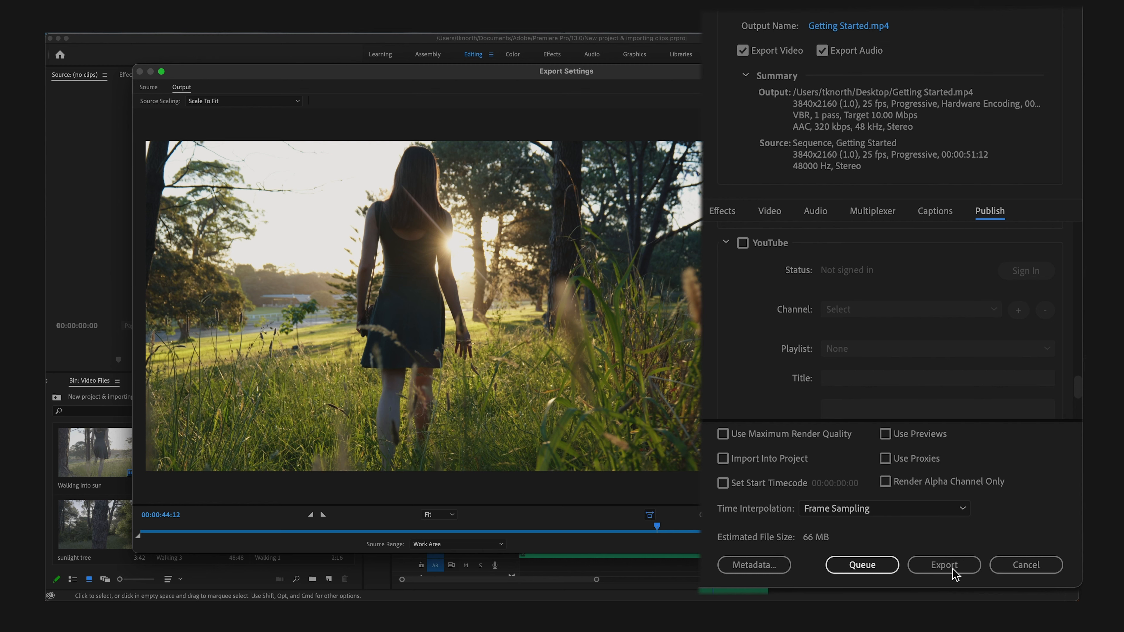
pyautogui.moveTo(945, 570)
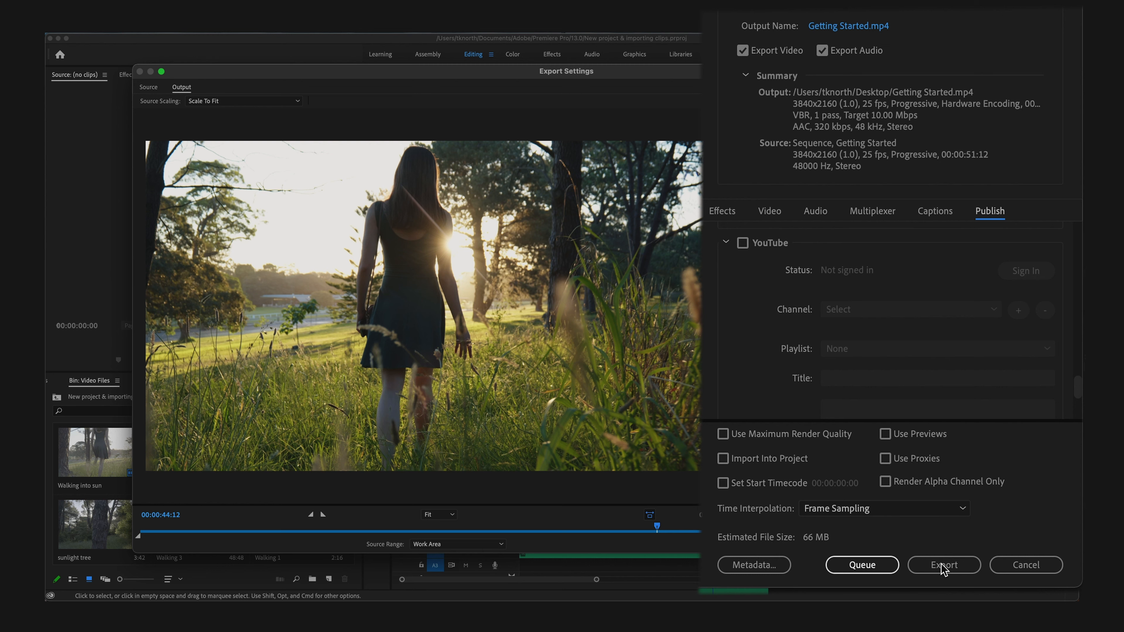
pyautogui.click(943, 564)
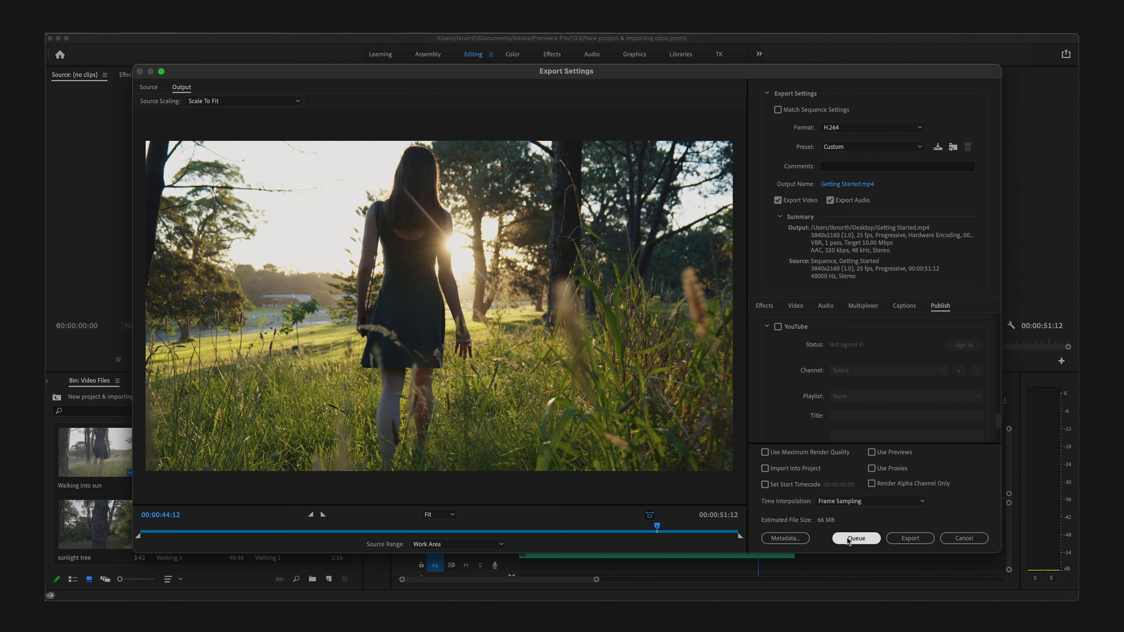
pyautogui.moveTo(856, 538)
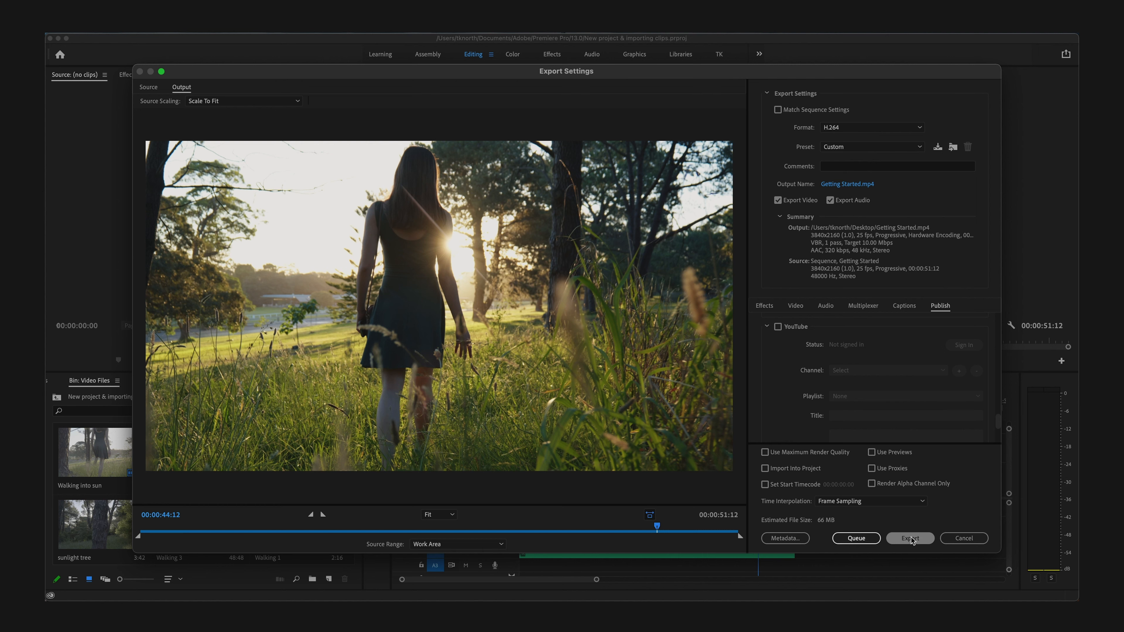
pyautogui.moveTo(847, 282)
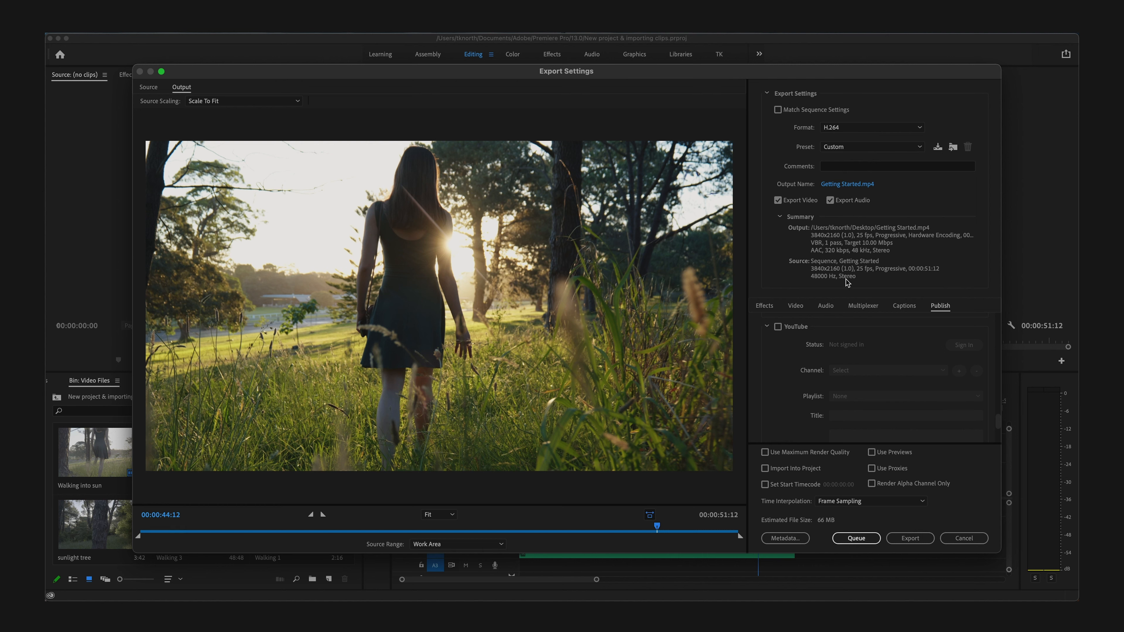
pyautogui.moveTo(799, 137)
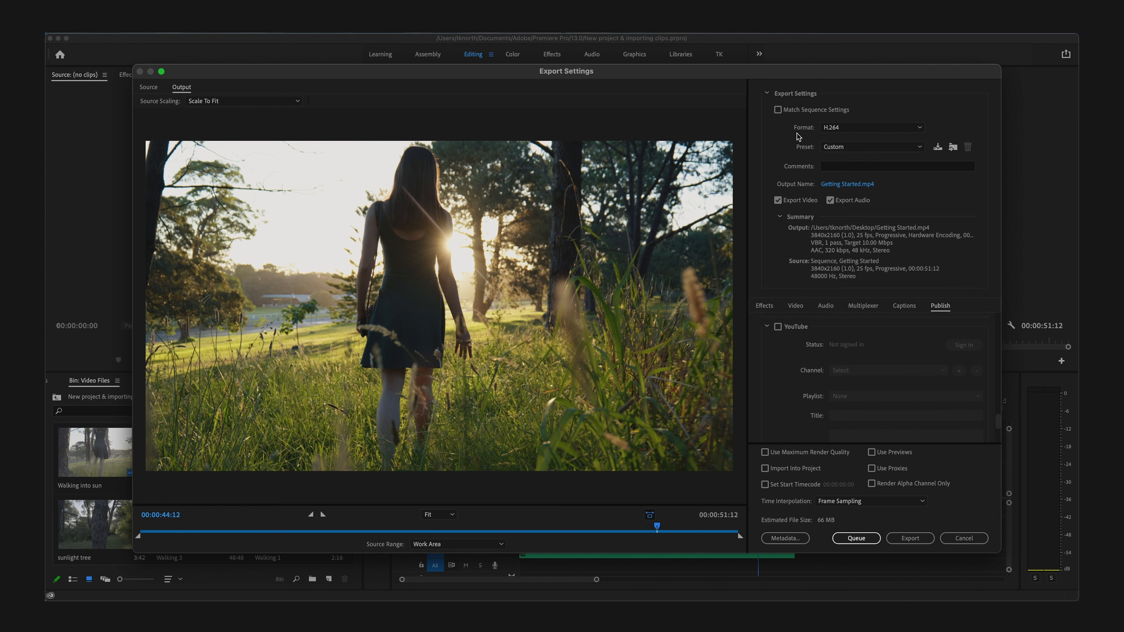
# Set the export format to QuickTime with the Apple ProRes 422 LT preset.
pyautogui.click(871, 127)
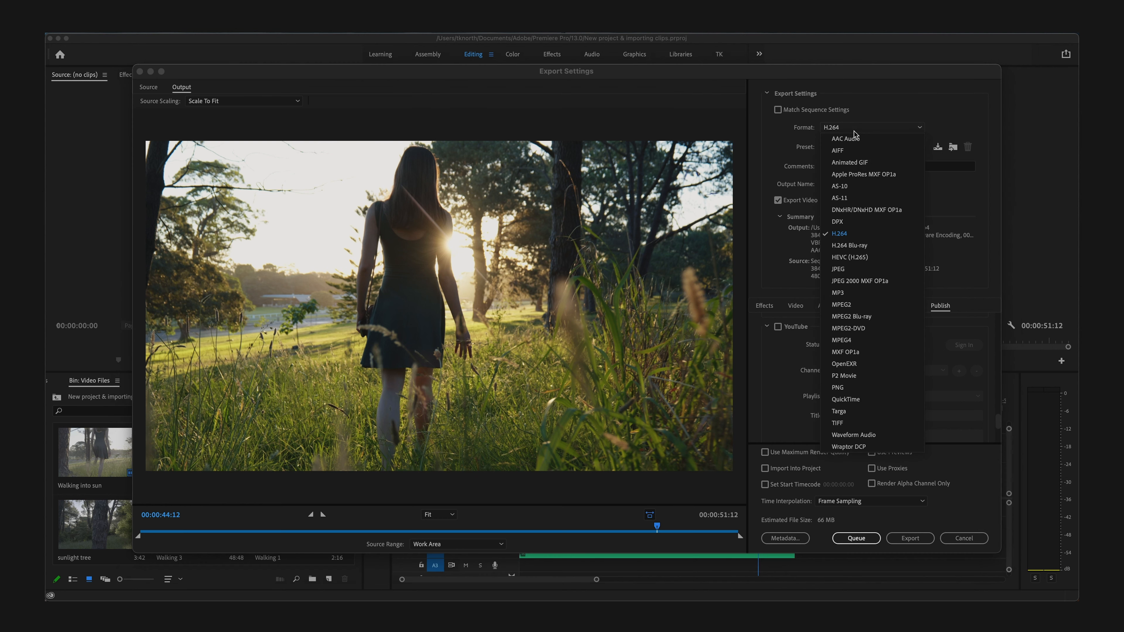
pyautogui.moveTo(846, 400)
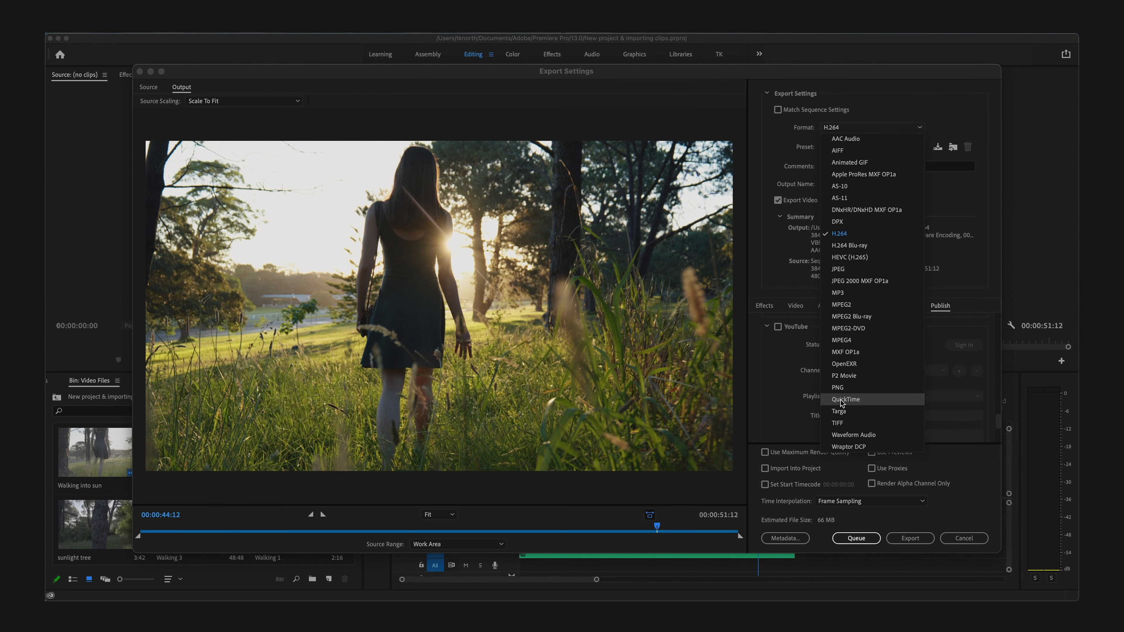
pyautogui.click(846, 399)
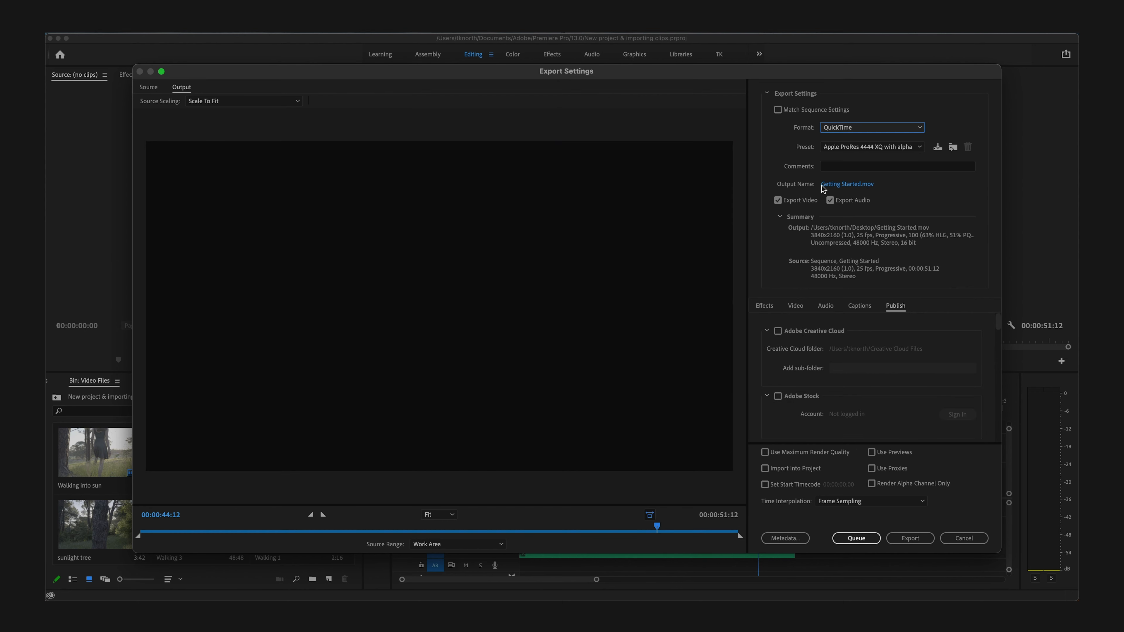
pyautogui.click(872, 146)
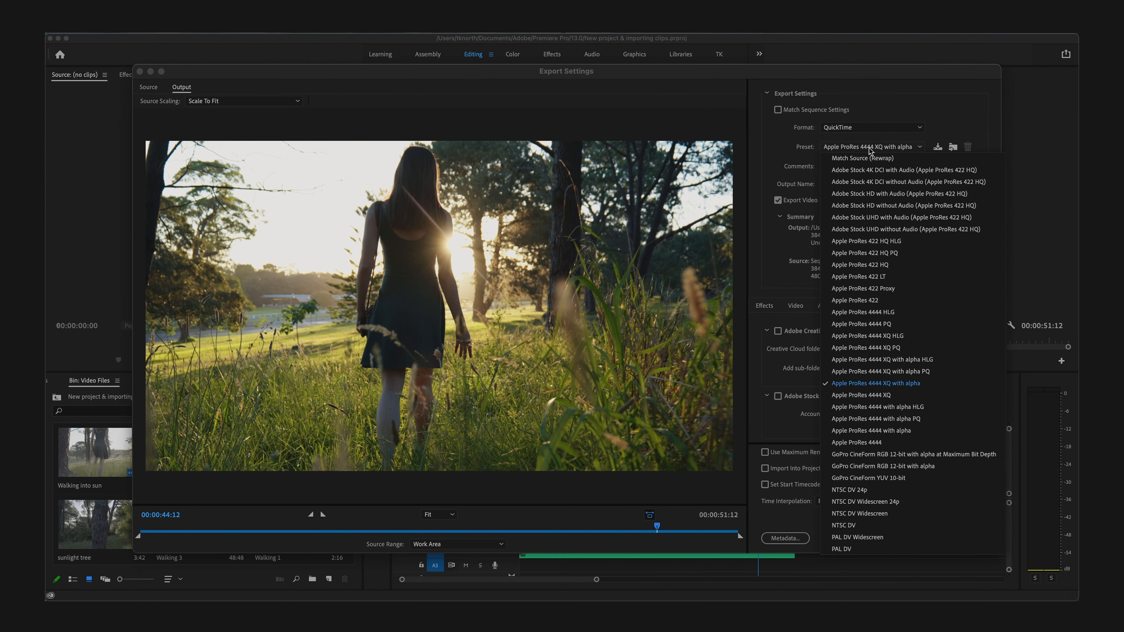
pyautogui.moveTo(874, 275)
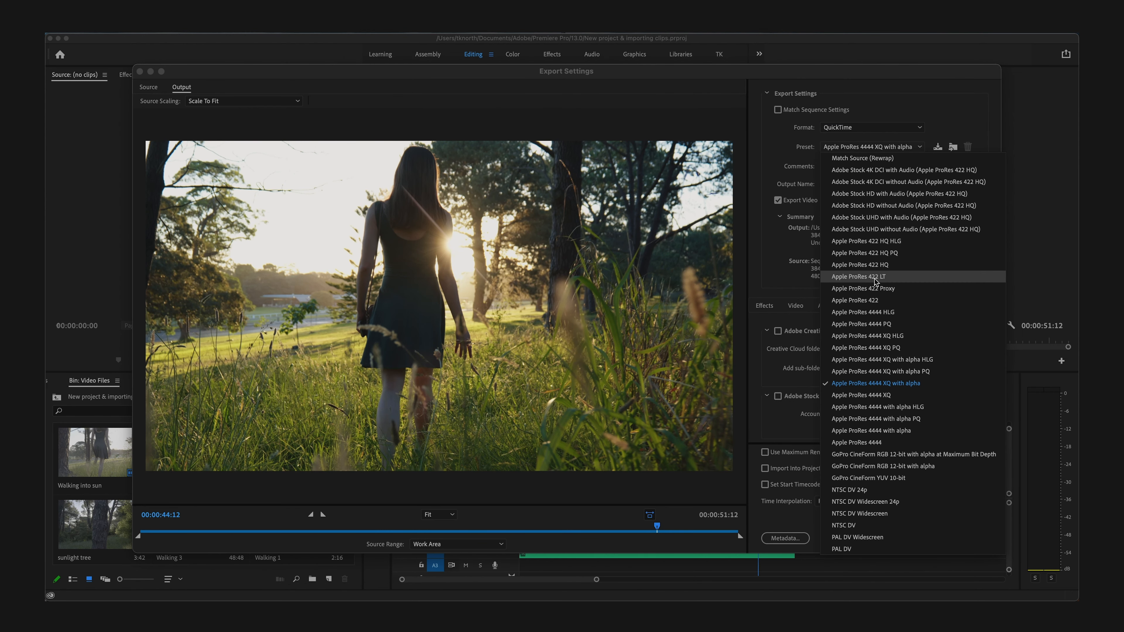
pyautogui.click(858, 276)
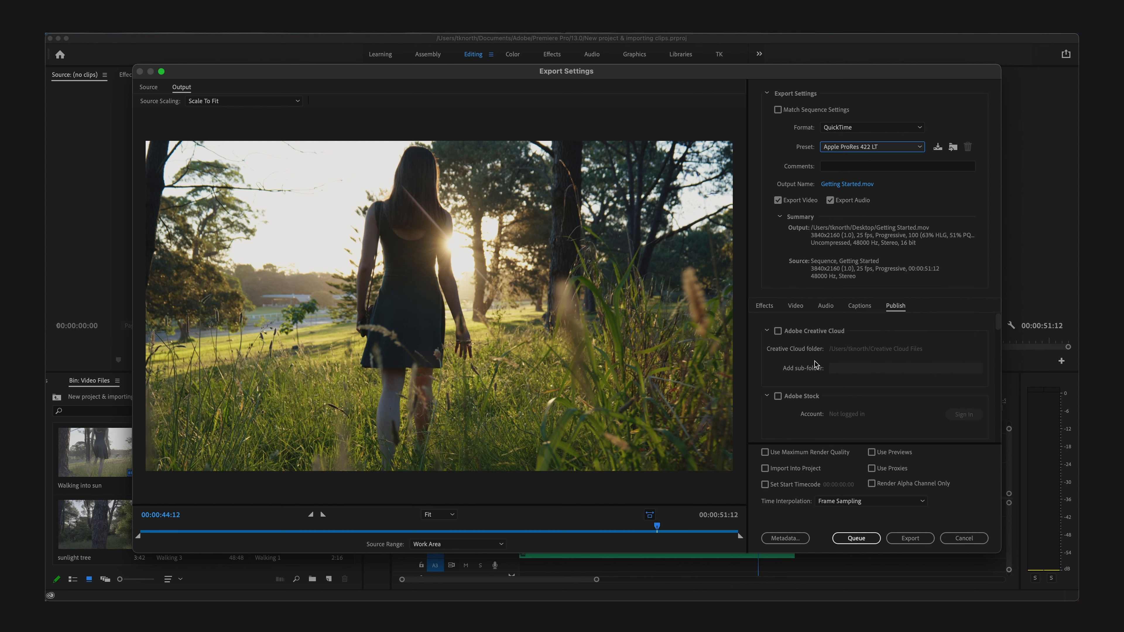
pyautogui.moveTo(959, 527)
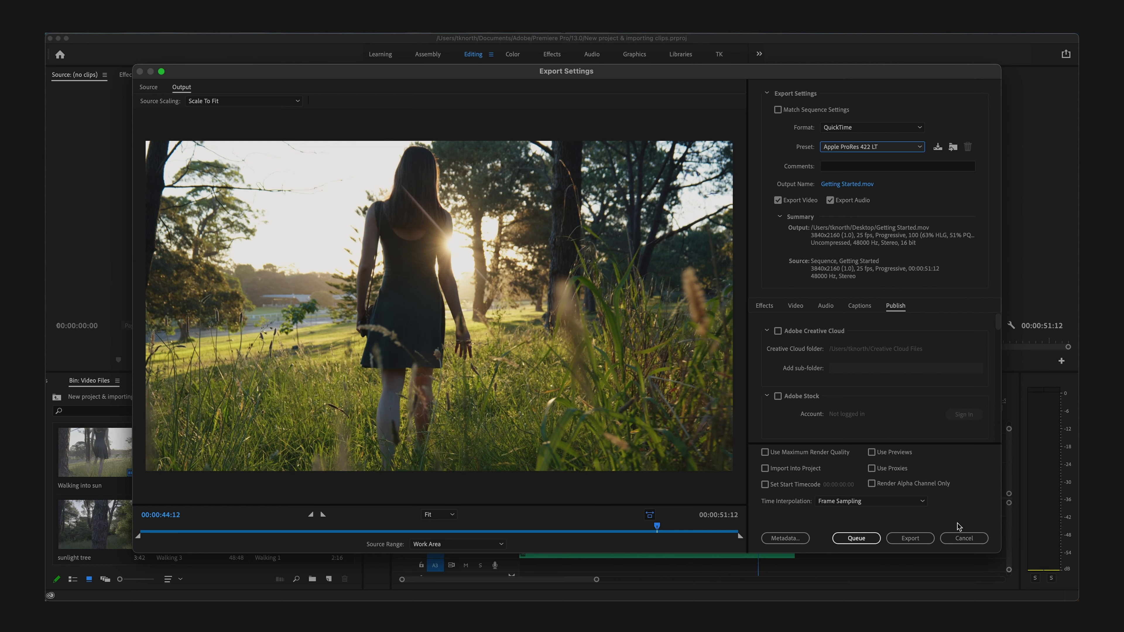